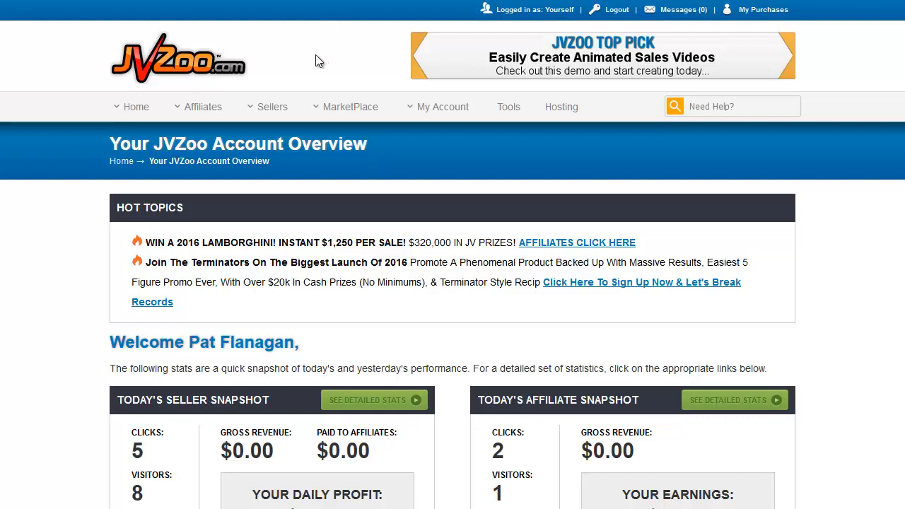
Step: Open the Sellers menu to show the Affiliate Options submenu with Affiliate Requests
{"action": "left_click", "coordinate": [271, 106]}
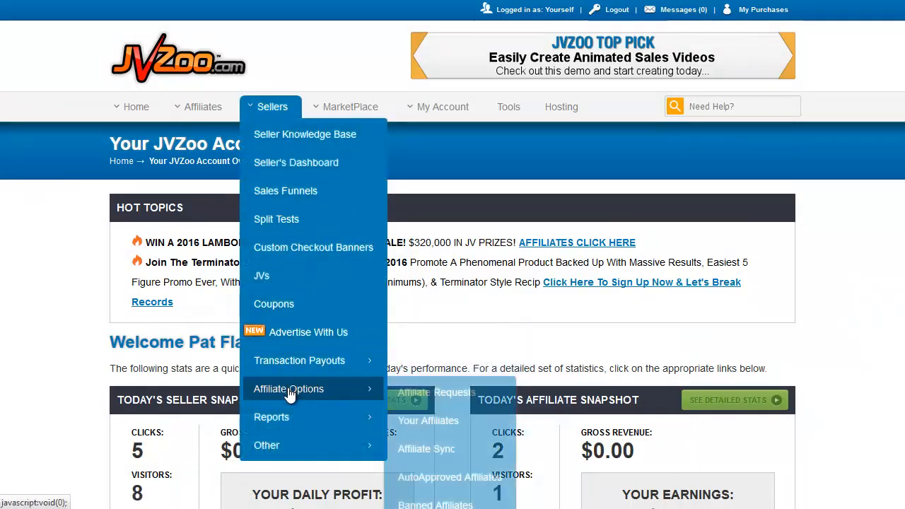
{"action": "mouse_move", "coordinate": [288, 389]}
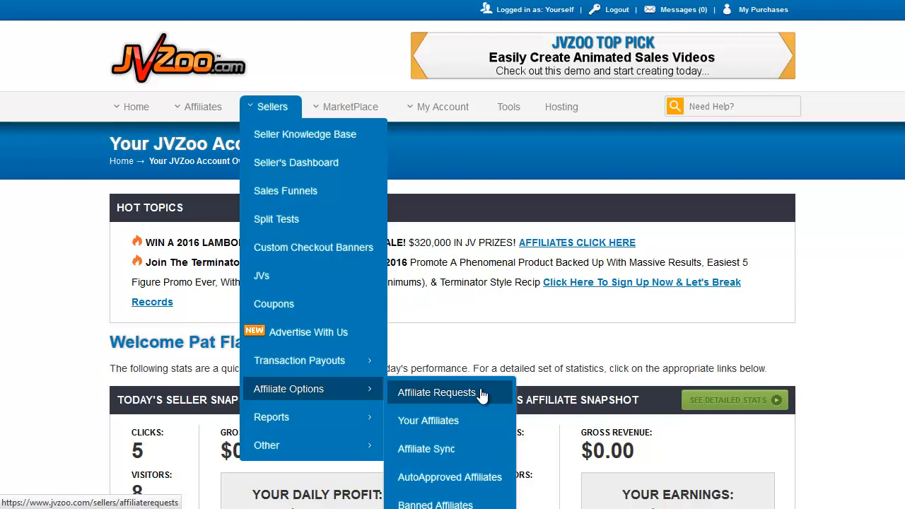
Step: Go to the Affiliate Requests page under Sellers > Affiliate Options
{"action": "left_click", "coordinate": [436, 392]}
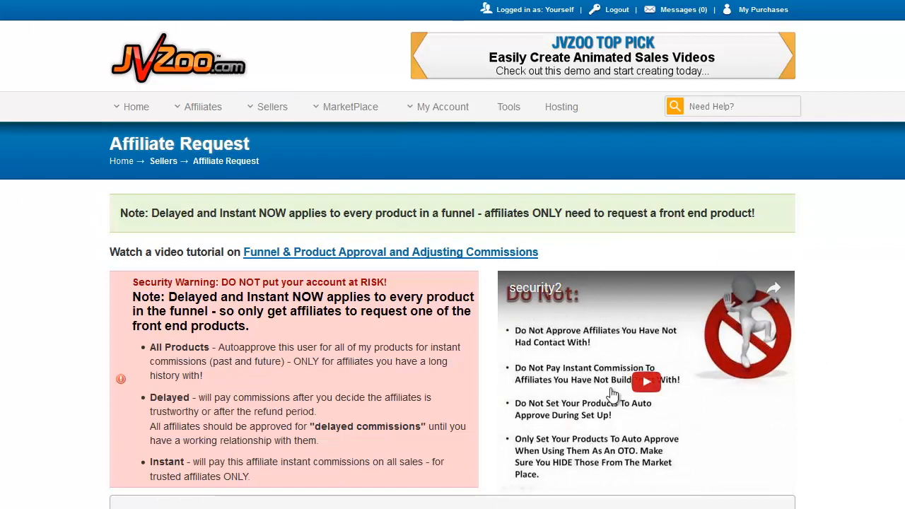
{"action": "mouse_move", "coordinate": [573, 446]}
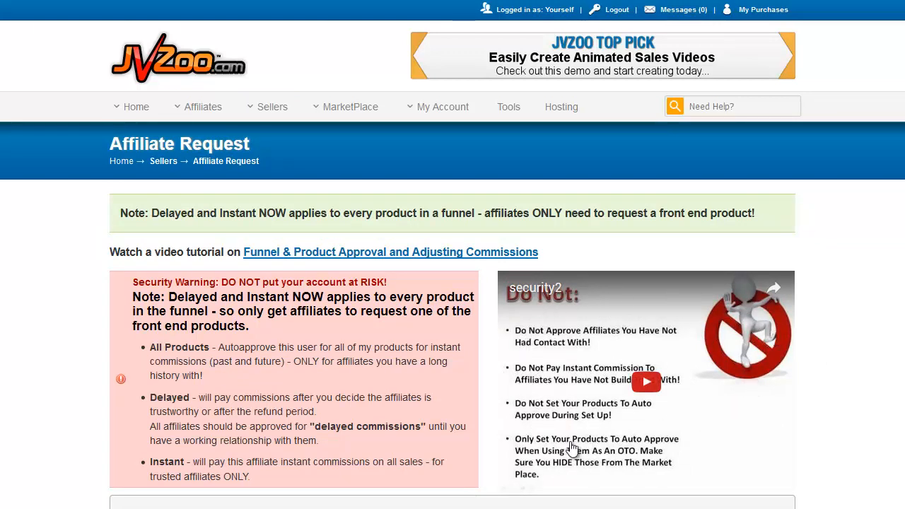
{"action": "mouse_move", "coordinate": [734, 403]}
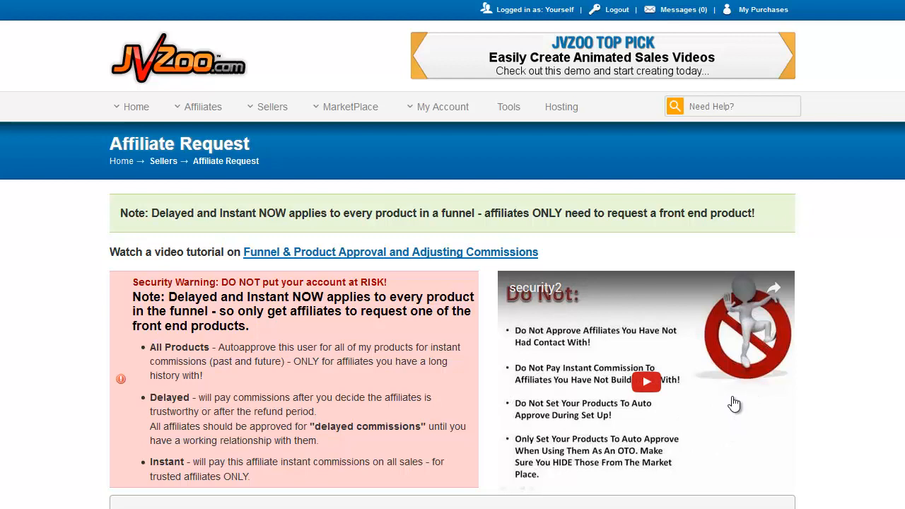
{"action": "mouse_move", "coordinate": [731, 398]}
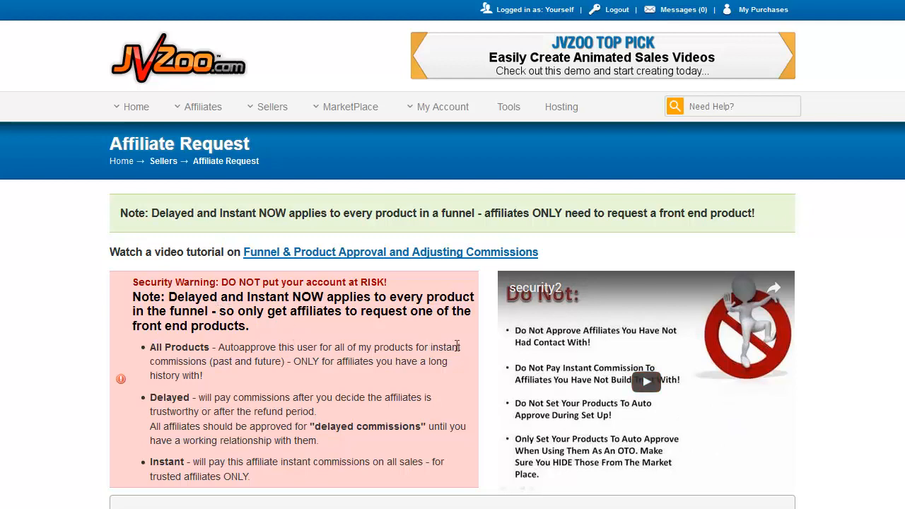
{"action": "mouse_move", "coordinate": [156, 388]}
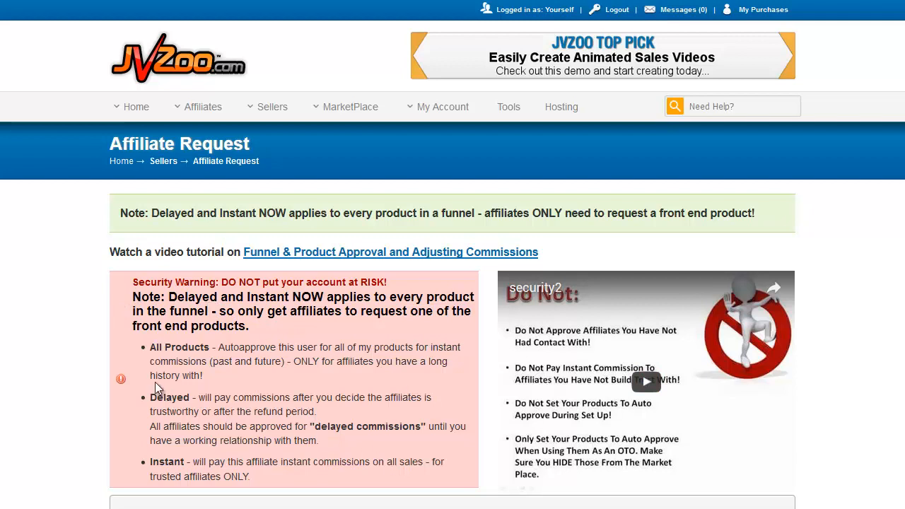
{"action": "mouse_move", "coordinate": [189, 359]}
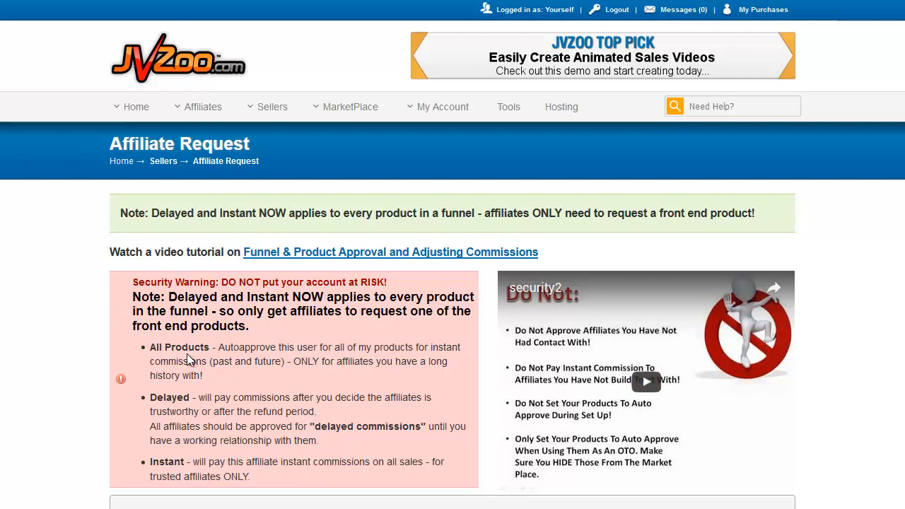
{"action": "mouse_move", "coordinate": [225, 342]}
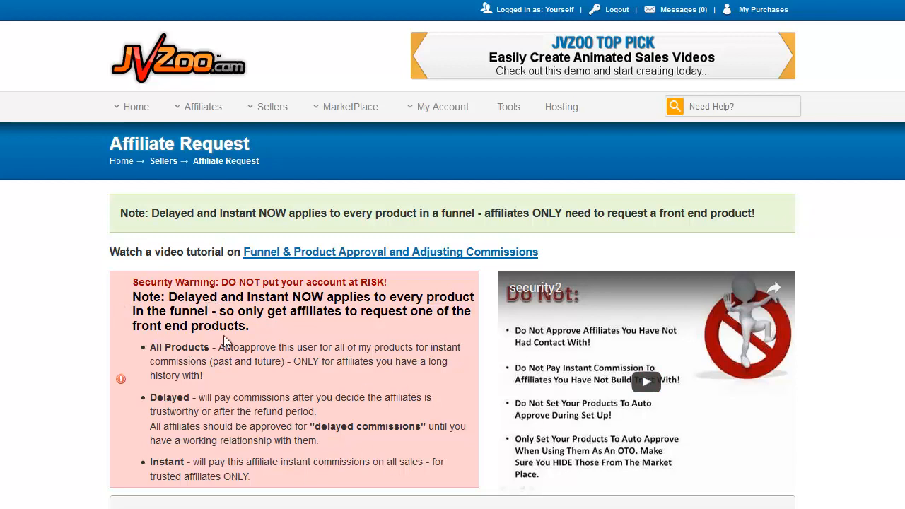
{"action": "mouse_move", "coordinate": [237, 332]}
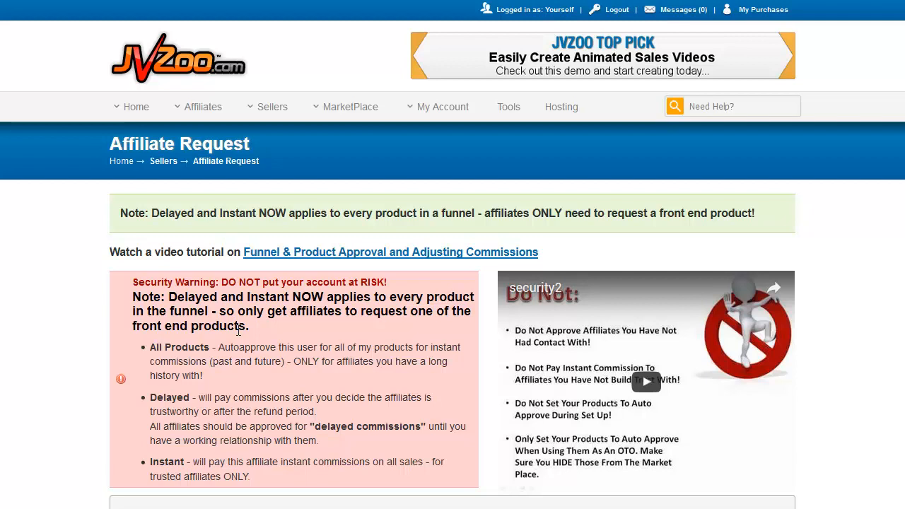
{"action": "mouse_move", "coordinate": [271, 377]}
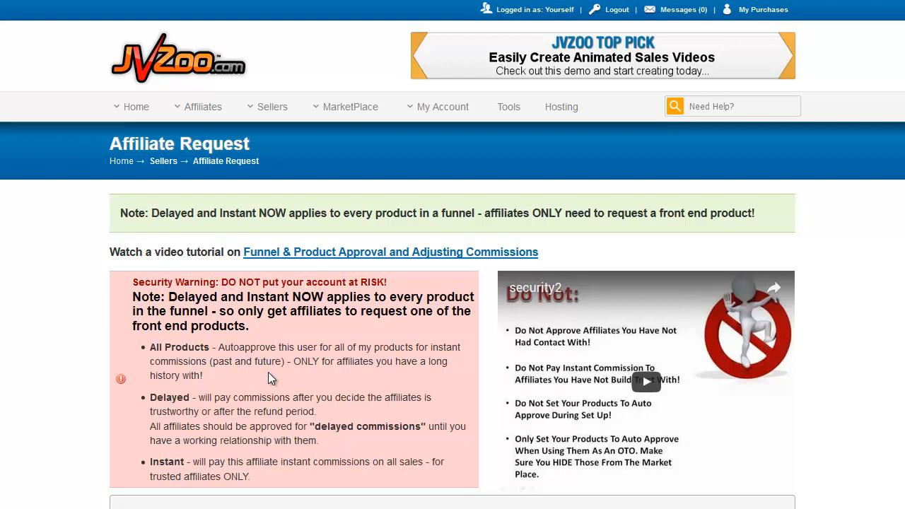
{"action": "double_click", "coordinate": [169, 397]}
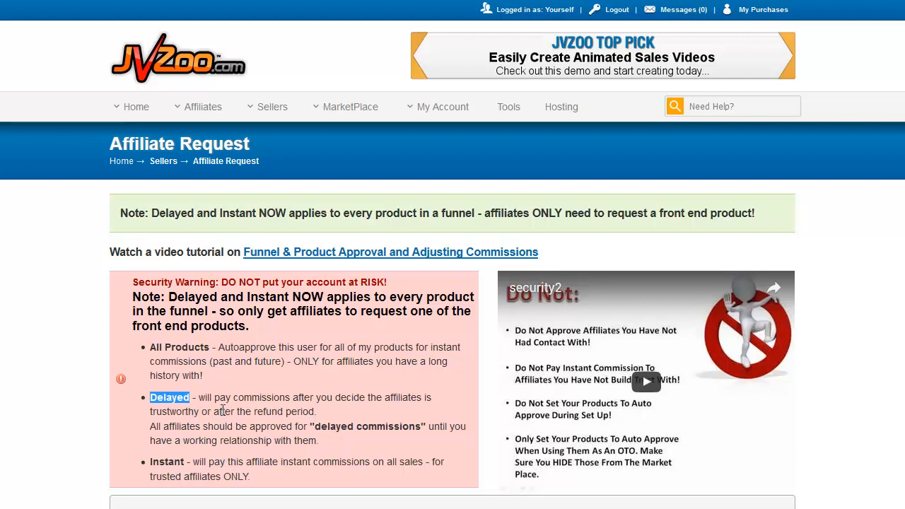
{"action": "mouse_move", "coordinate": [216, 421]}
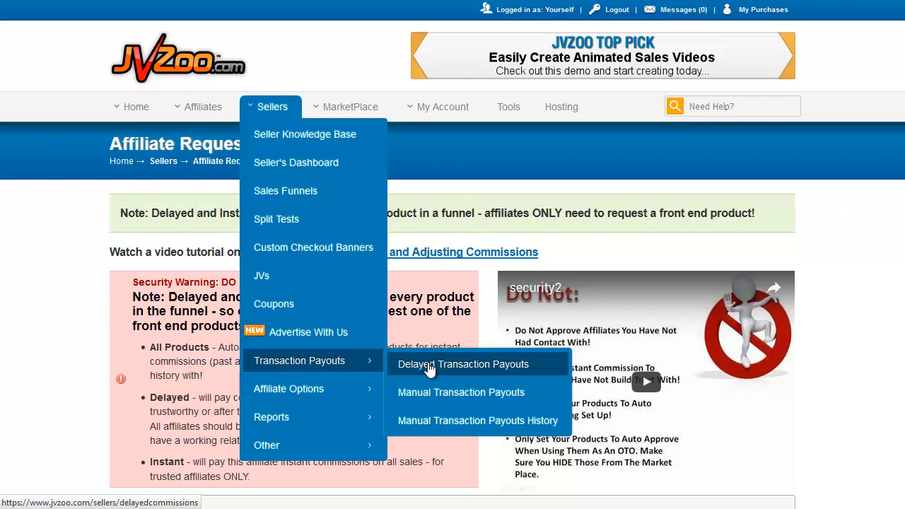
{"action": "mouse_move", "coordinate": [394, 352]}
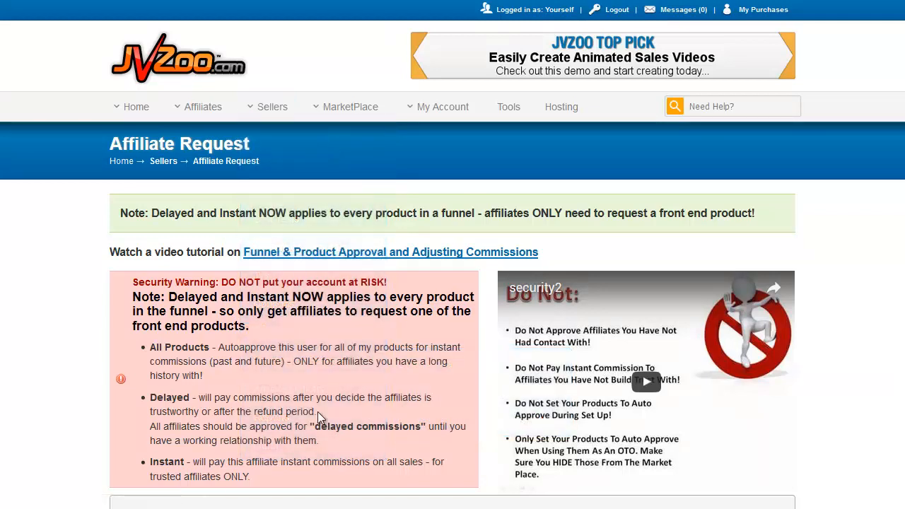
{"action": "mouse_move", "coordinate": [324, 417]}
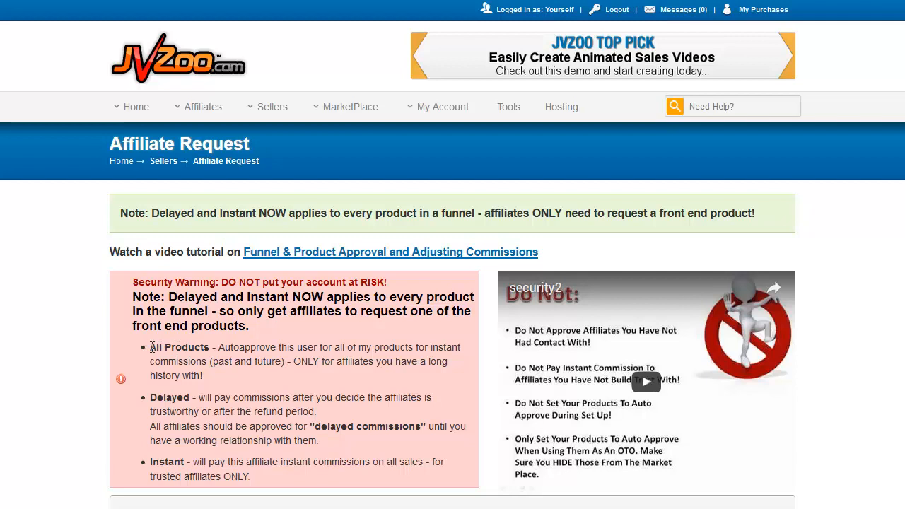
{"action": "double_click", "coordinate": [179, 347]}
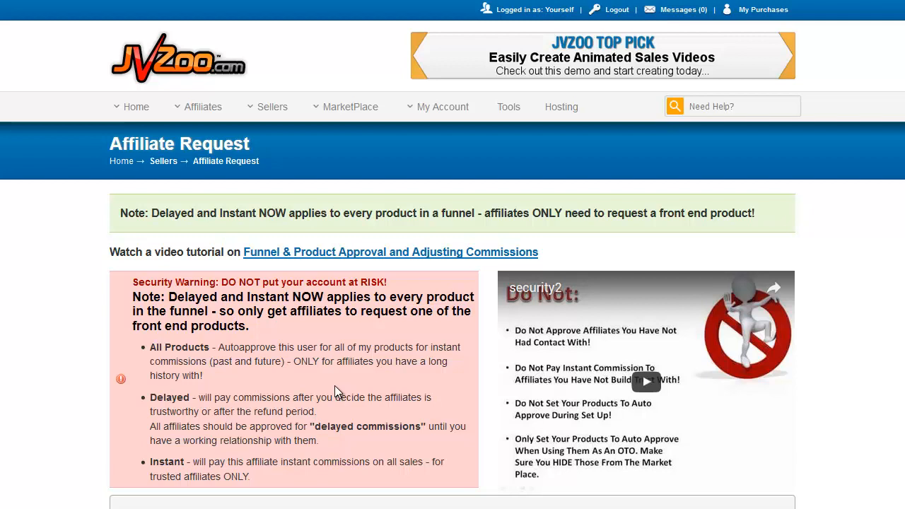
{"action": "mouse_move", "coordinate": [453, 168]}
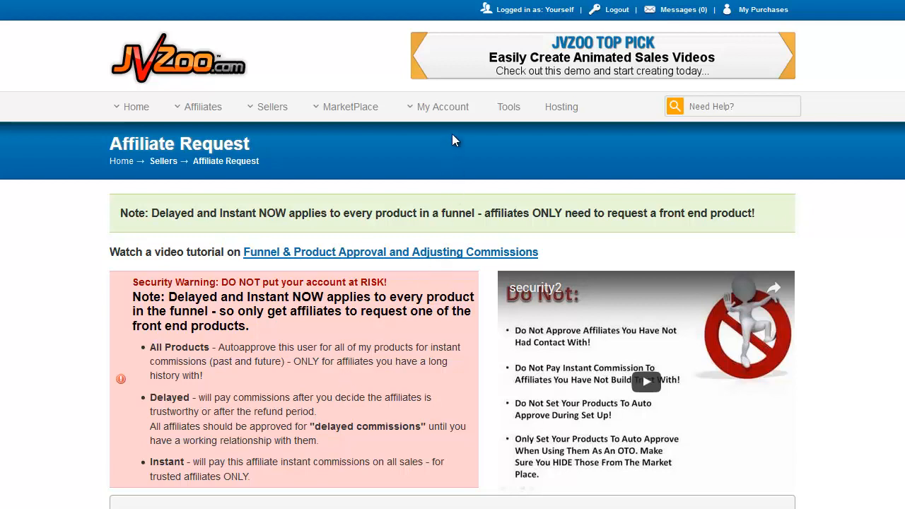
{"action": "mouse_move", "coordinate": [412, 217]}
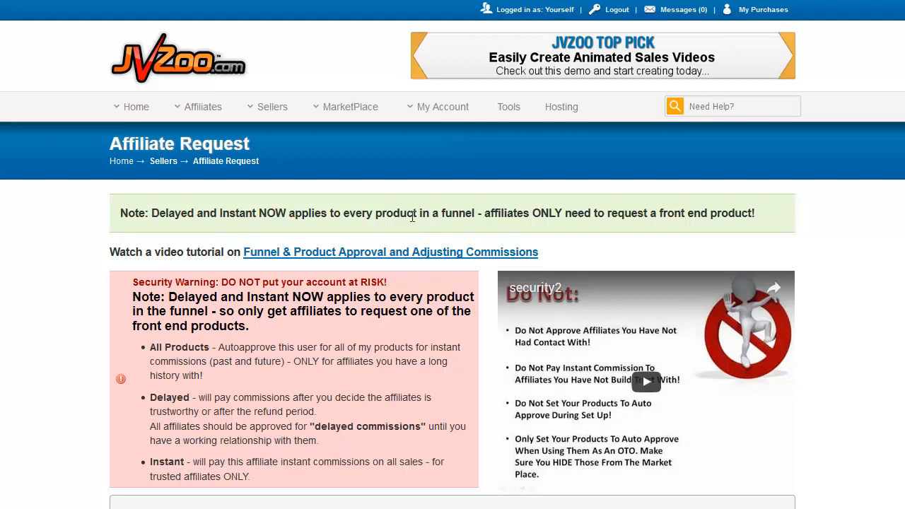
{"action": "left_click", "coordinate": [442, 107]}
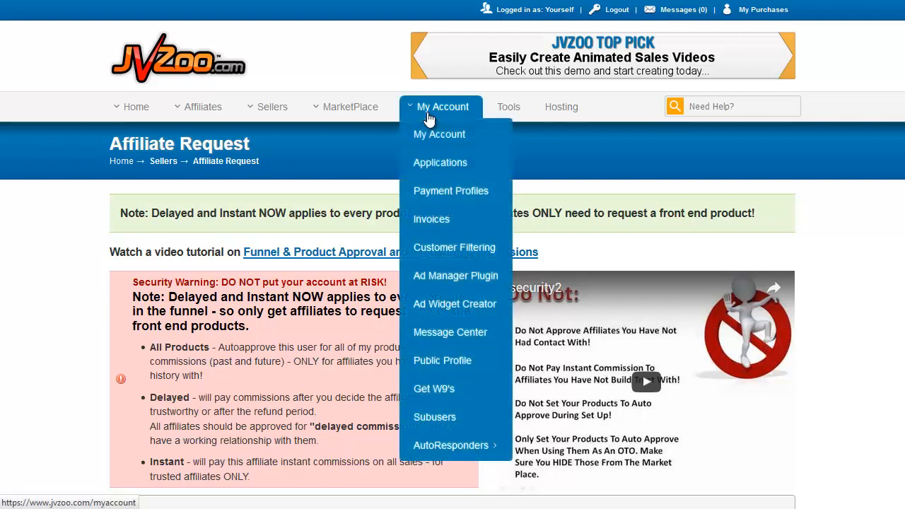
{"action": "mouse_move", "coordinate": [451, 190]}
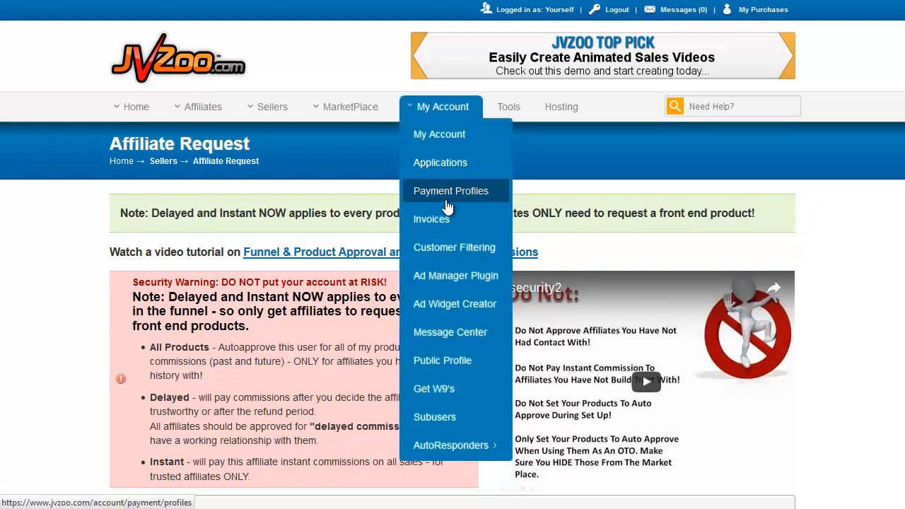
{"action": "mouse_move", "coordinate": [439, 134]}
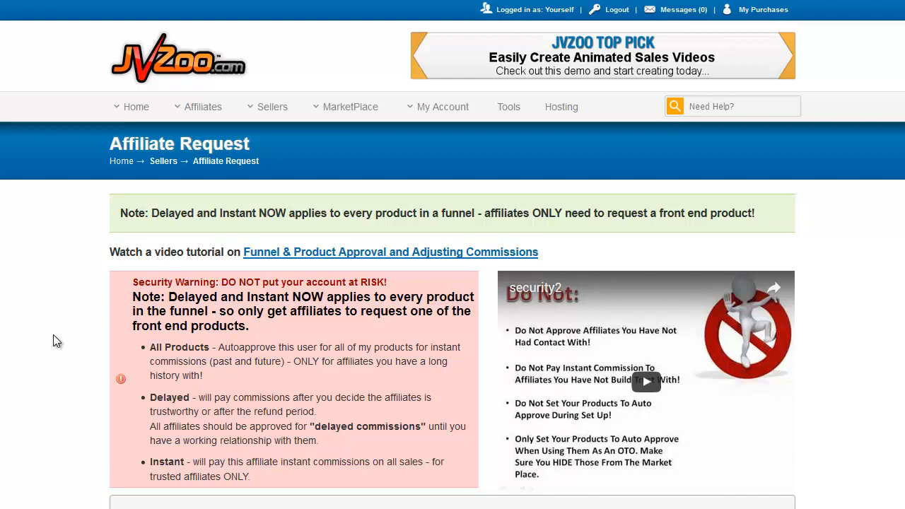
{"action": "mouse_move", "coordinate": [888, 291]}
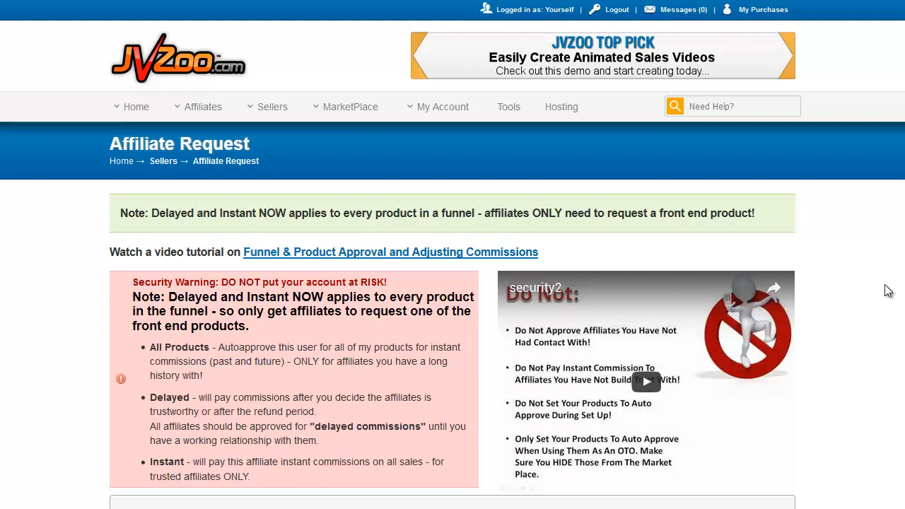
{"action": "mouse_move", "coordinate": [898, 255]}
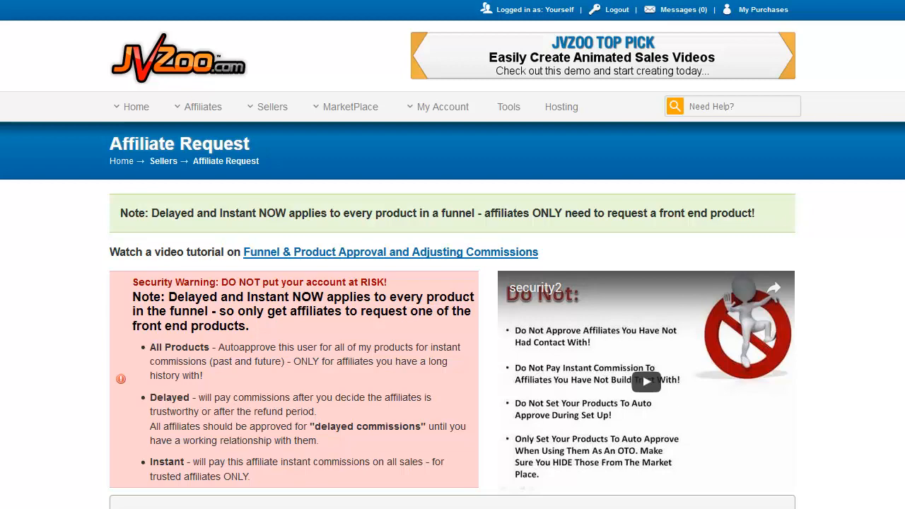
{"action": "scroll", "scroll_direction": "down", "scroll_amount": 3}
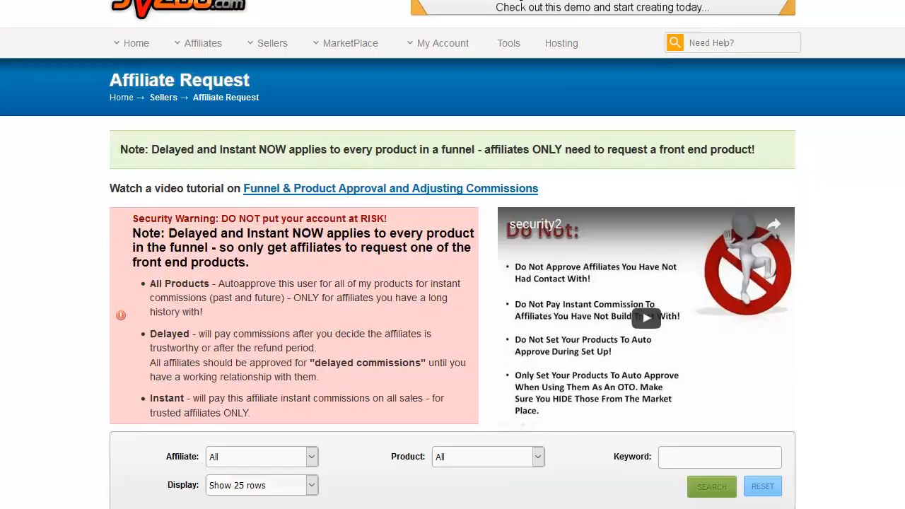
{"action": "scroll", "scroll_direction": "down", "scroll_amount": 3}
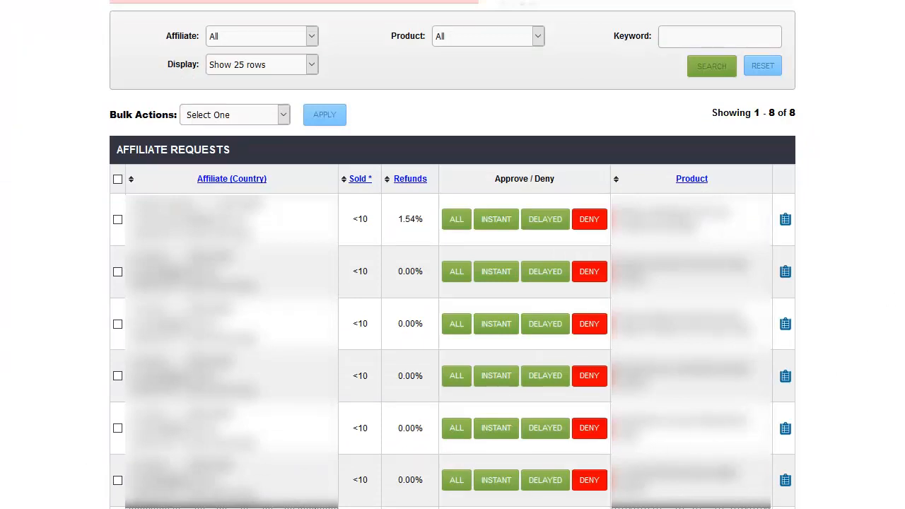
{"action": "mouse_move", "coordinate": [898, 225]}
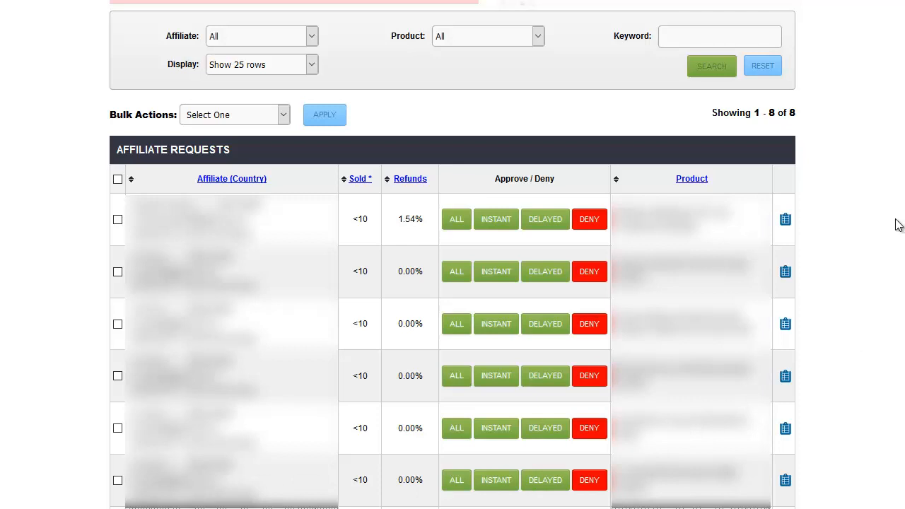
{"action": "mouse_move", "coordinate": [622, 124]}
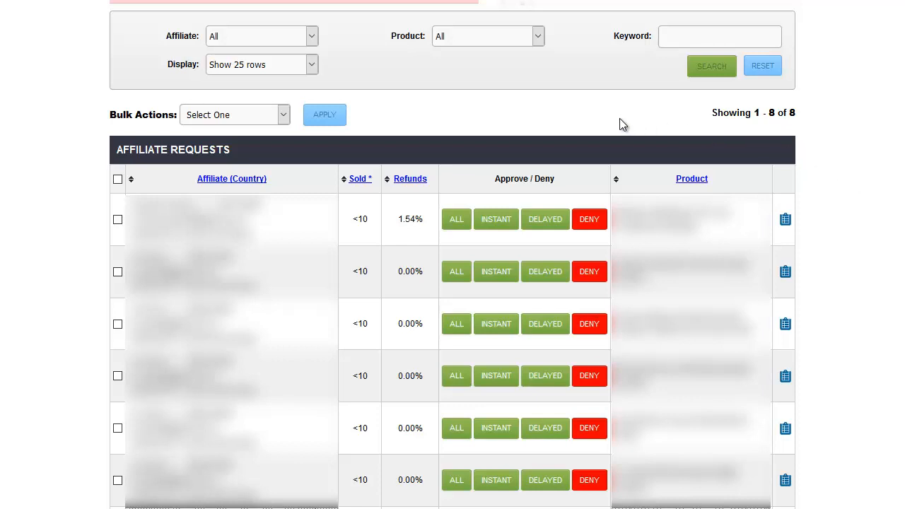
{"action": "mouse_move", "coordinate": [322, 37]}
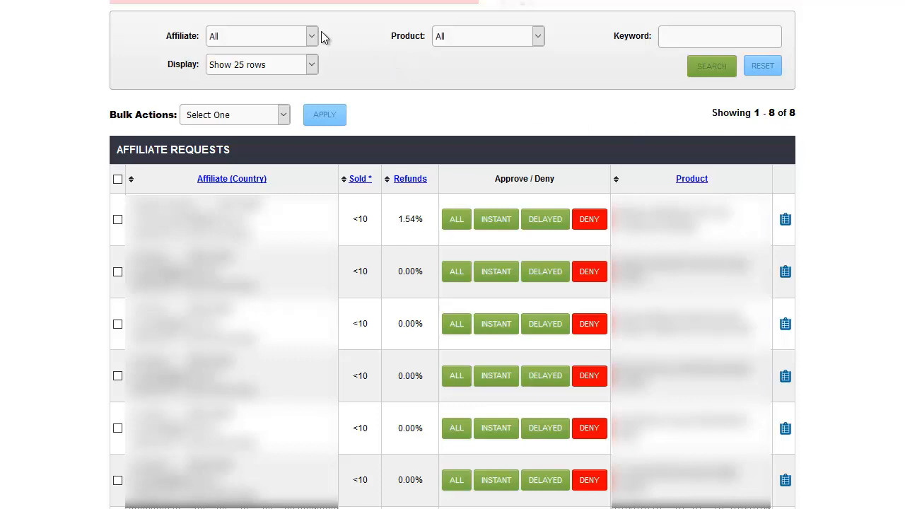
{"action": "mouse_move", "coordinate": [545, 16]}
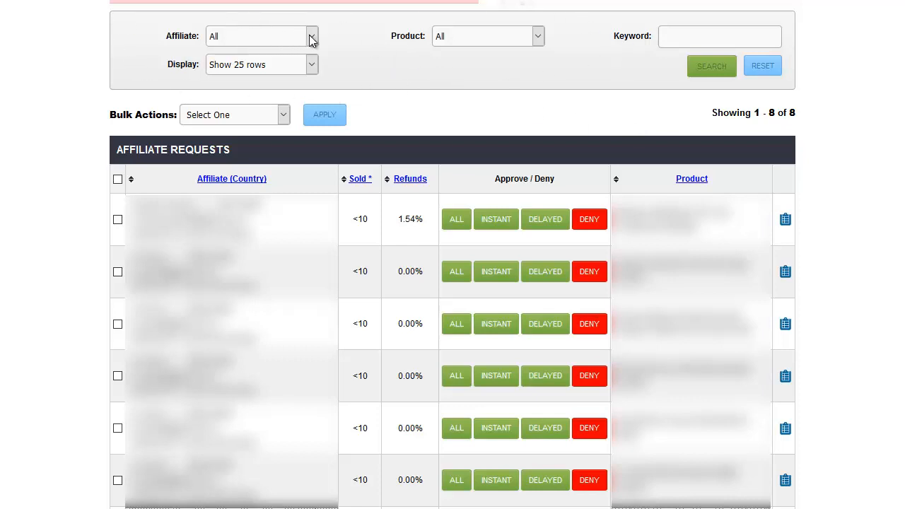
{"action": "mouse_move", "coordinate": [311, 76]}
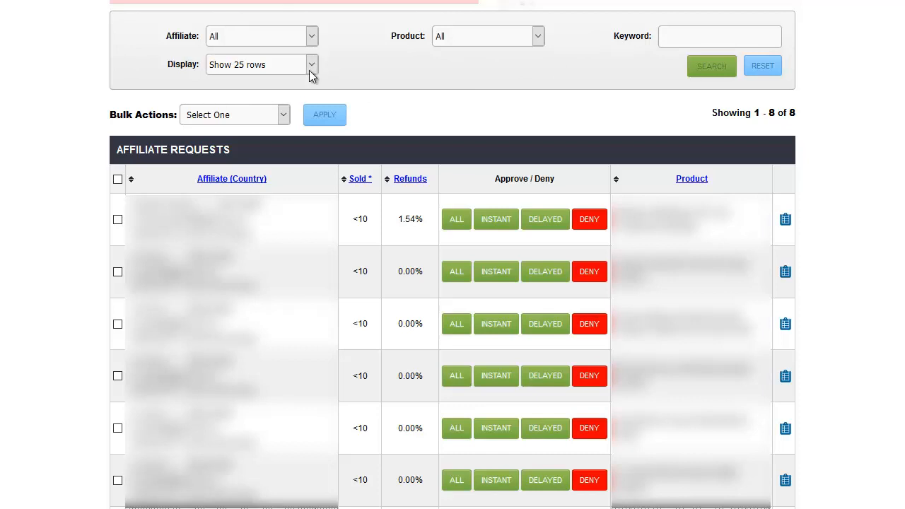
{"action": "mouse_move", "coordinate": [511, 37]}
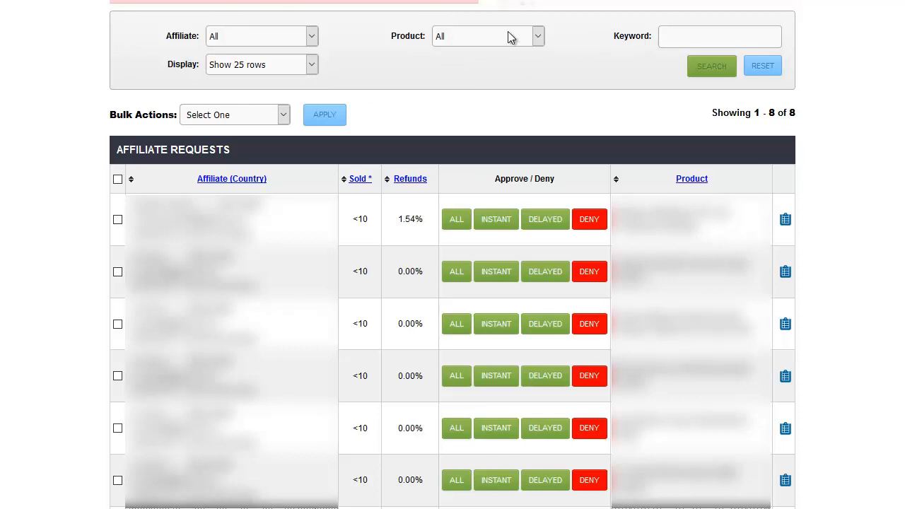
{"action": "mouse_move", "coordinate": [560, 65]}
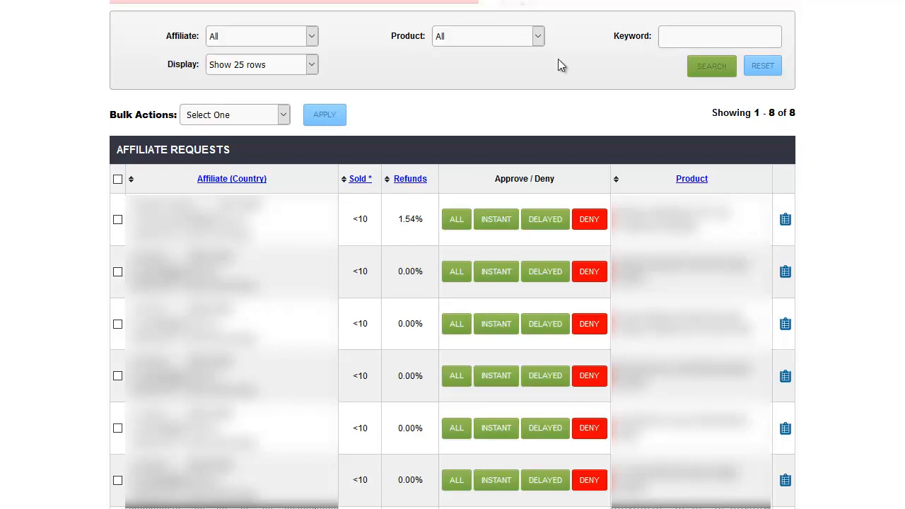
{"action": "mouse_move", "coordinate": [684, 58]}
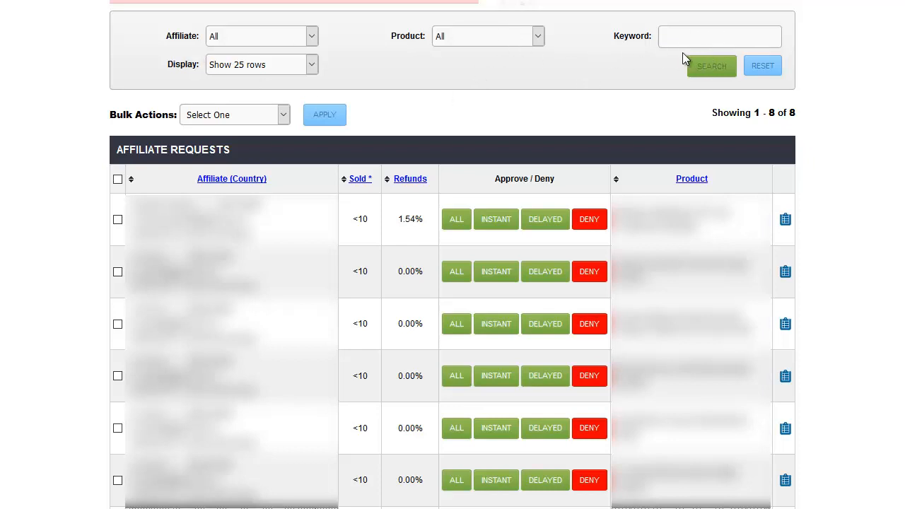
{"action": "mouse_move", "coordinate": [860, 175]}
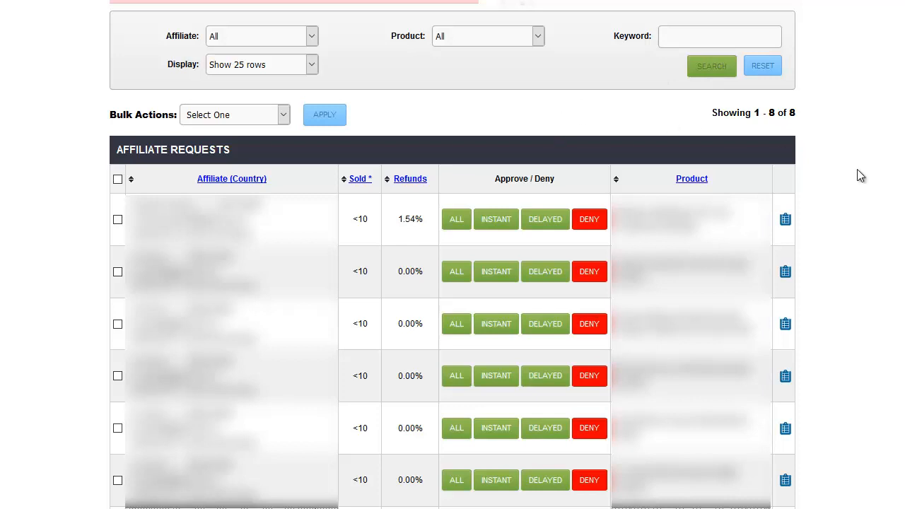
{"action": "mouse_move", "coordinate": [784, 251]}
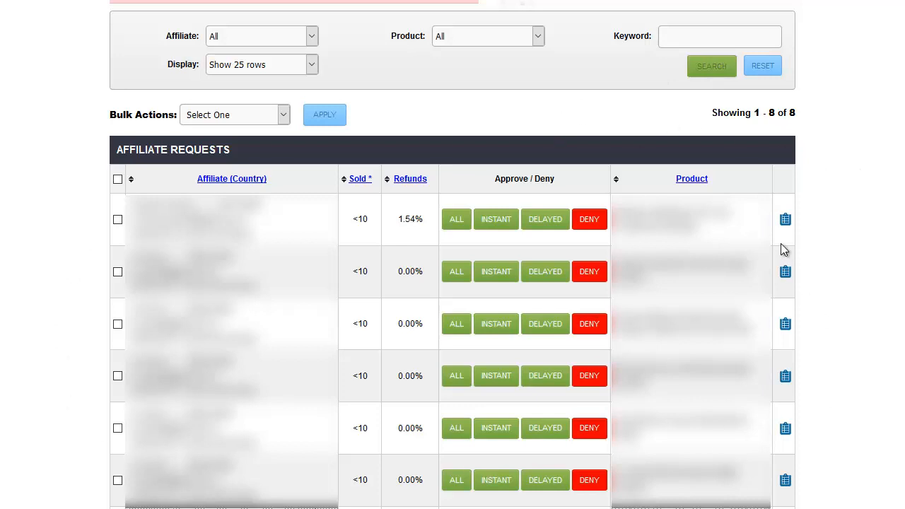
{"action": "mouse_move", "coordinate": [205, 120]}
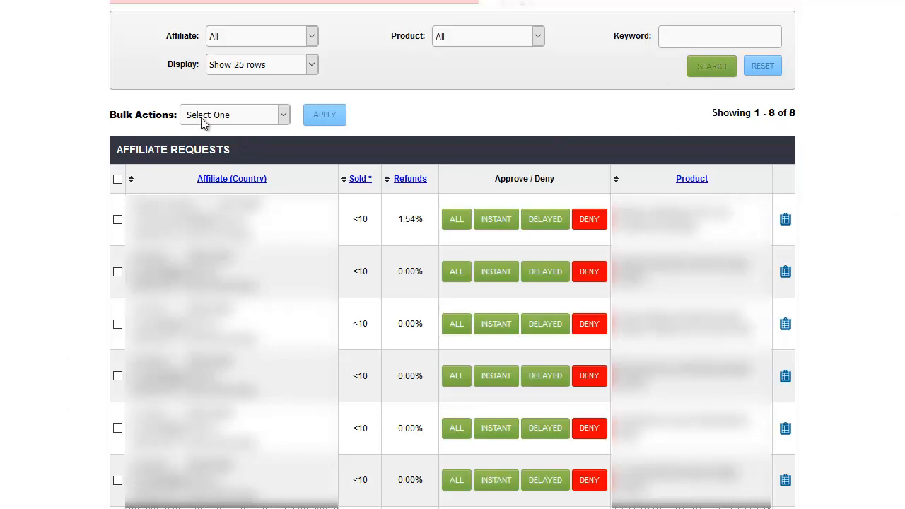
{"action": "mouse_move", "coordinate": [117, 179]}
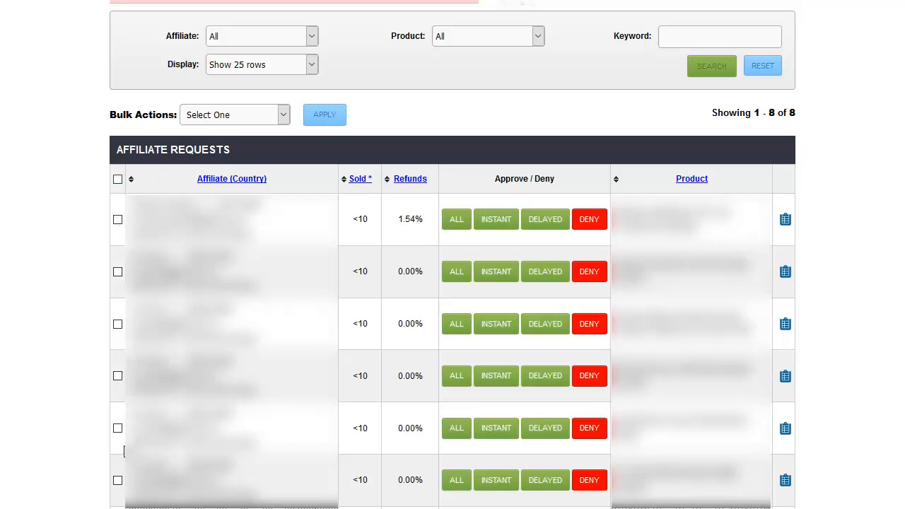
{"action": "left_click", "coordinate": [233, 114]}
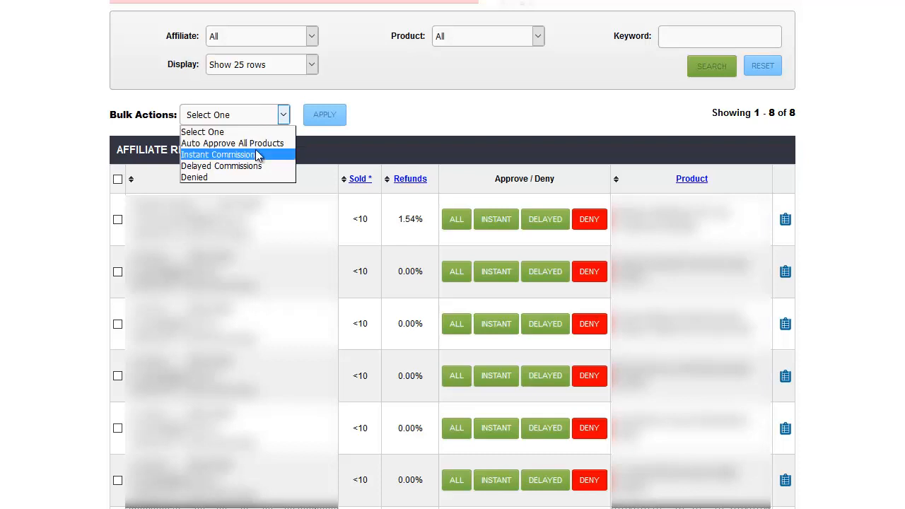
{"action": "mouse_move", "coordinate": [260, 177]}
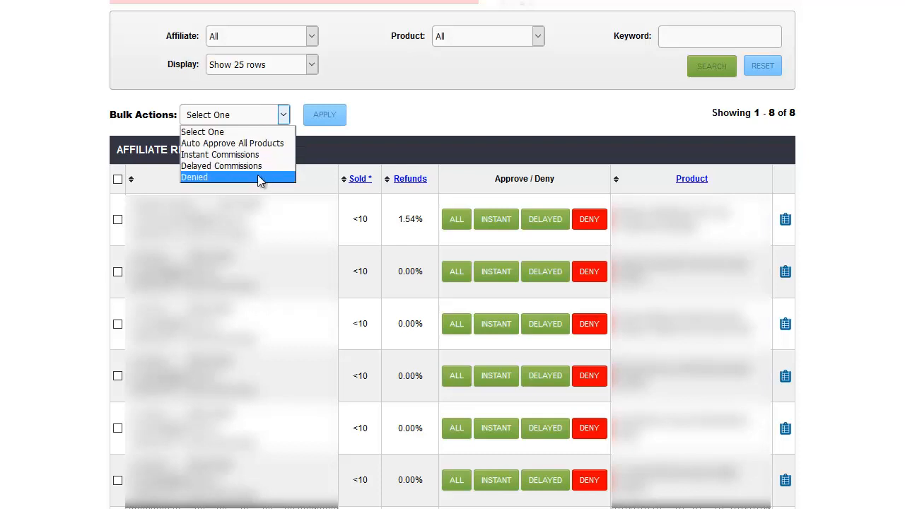
{"action": "left_click", "coordinate": [393, 109]}
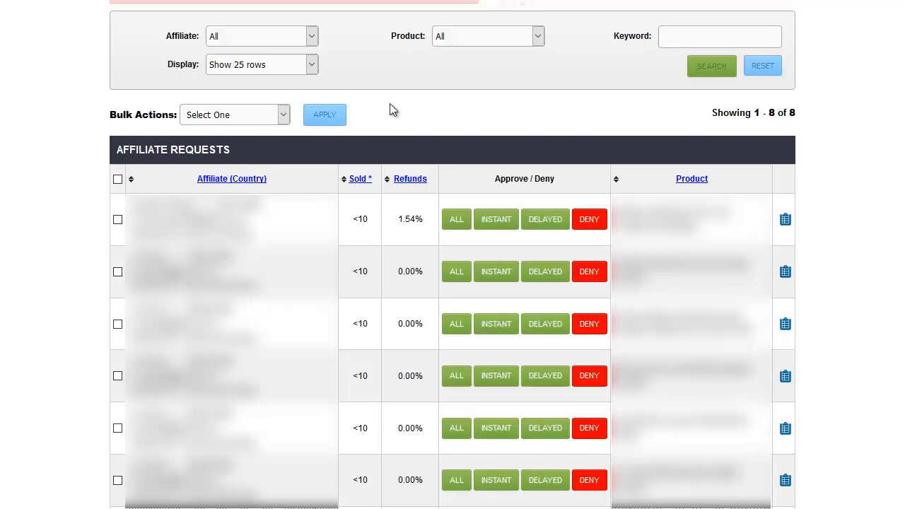
{"action": "mouse_move", "coordinate": [446, 366]}
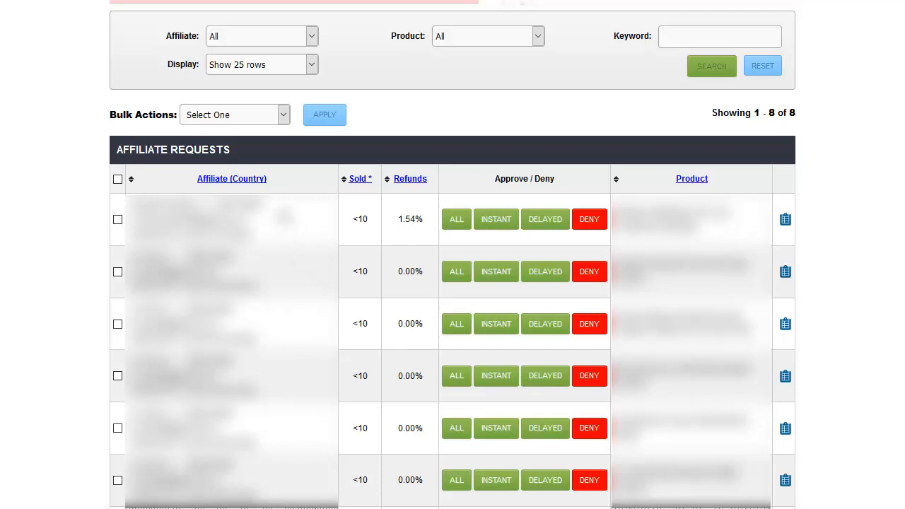
{"action": "mouse_move", "coordinate": [451, 182]}
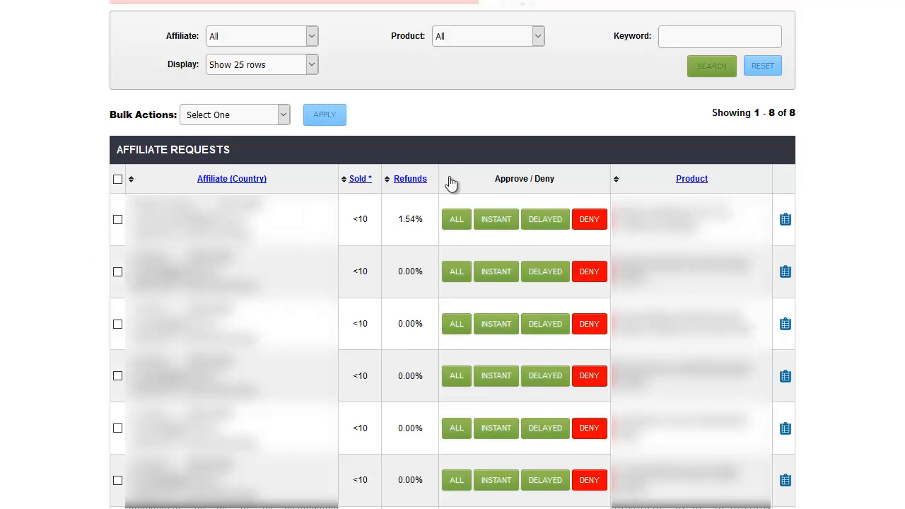
{"action": "mouse_move", "coordinate": [452, 183]}
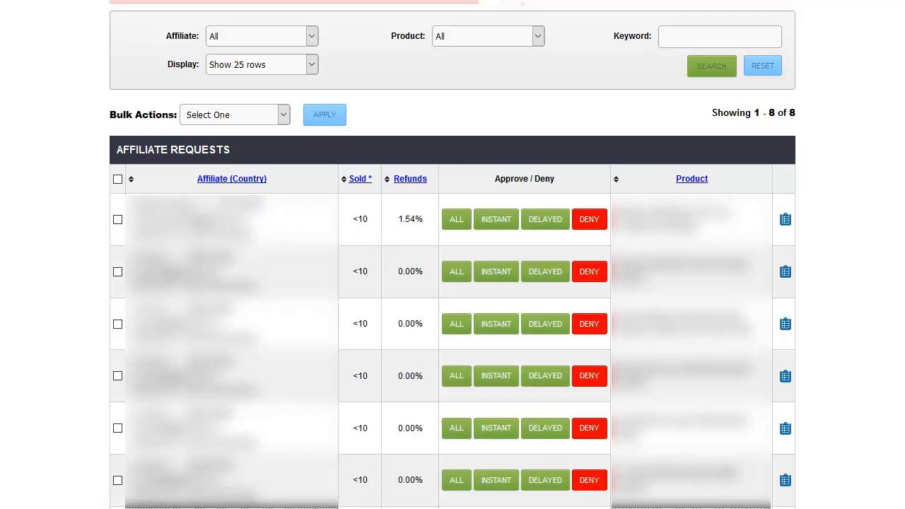
{"action": "double_click", "coordinate": [190, 220]}
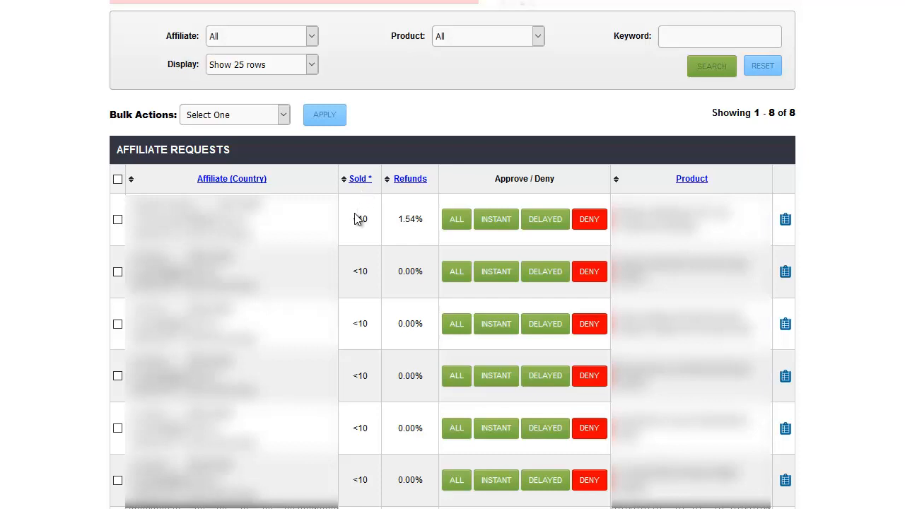
{"action": "double_click", "coordinate": [360, 219]}
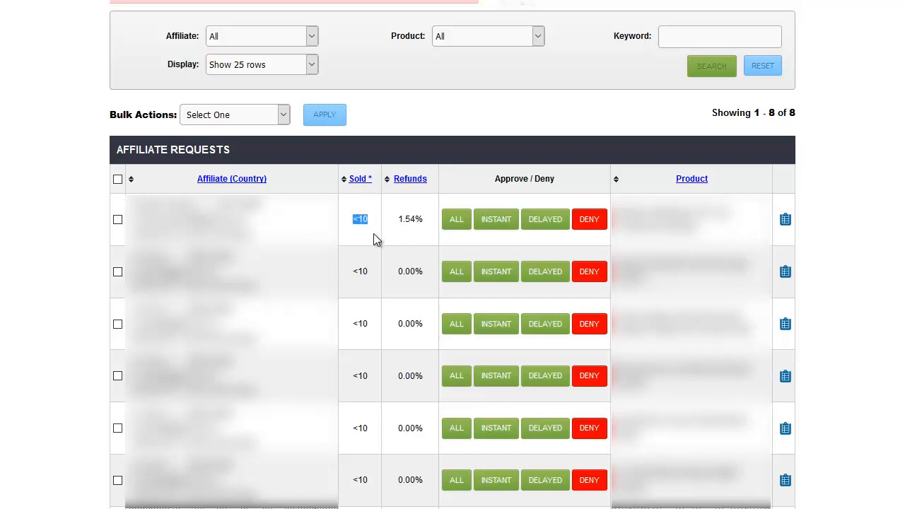
{"action": "mouse_move", "coordinate": [371, 258]}
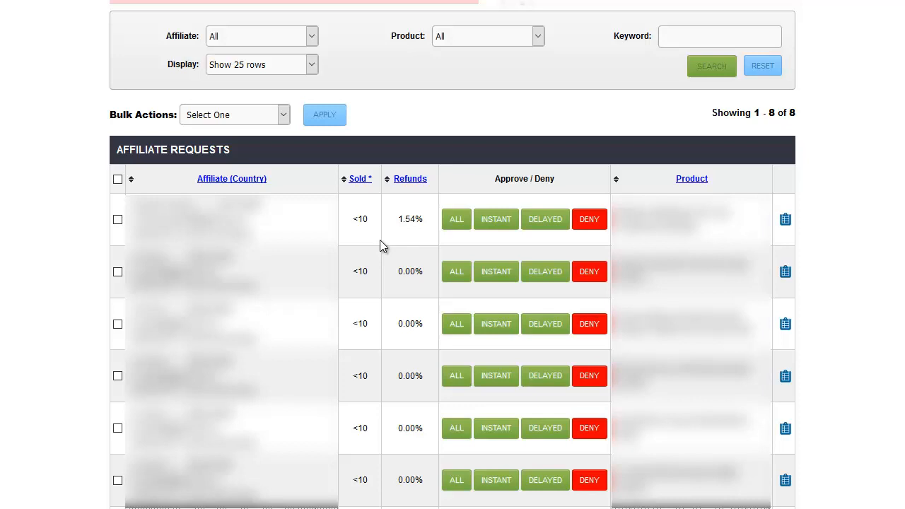
{"action": "mouse_move", "coordinate": [360, 178]}
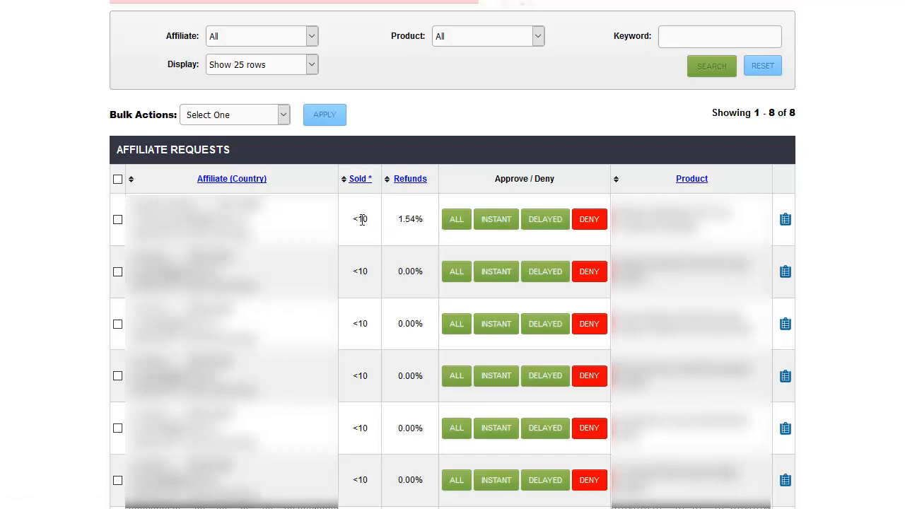
{"action": "mouse_move", "coordinate": [381, 228]}
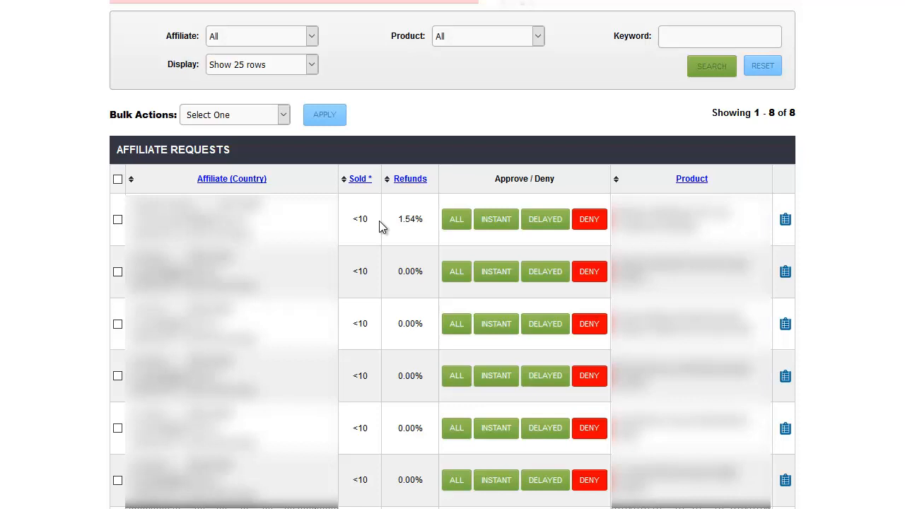
{"action": "double_click", "coordinate": [360, 220]}
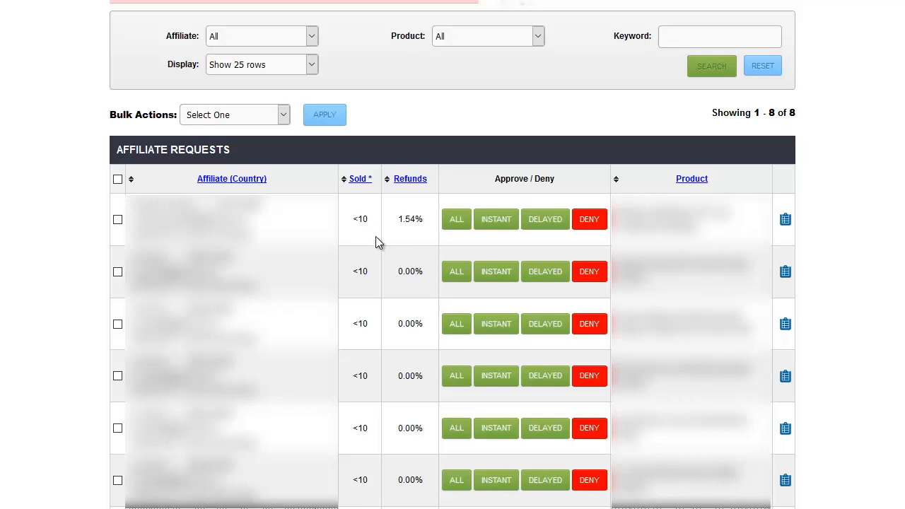
{"action": "mouse_move", "coordinate": [357, 239]}
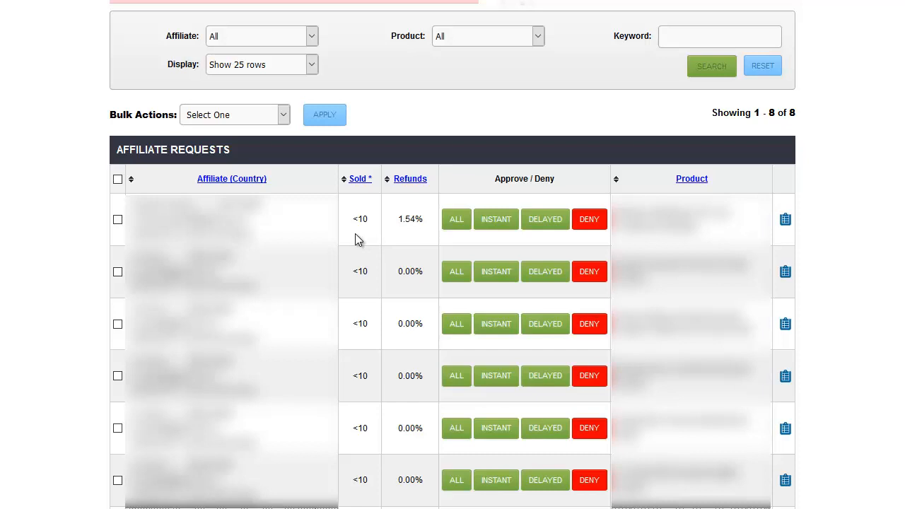
{"action": "mouse_move", "coordinate": [433, 237]}
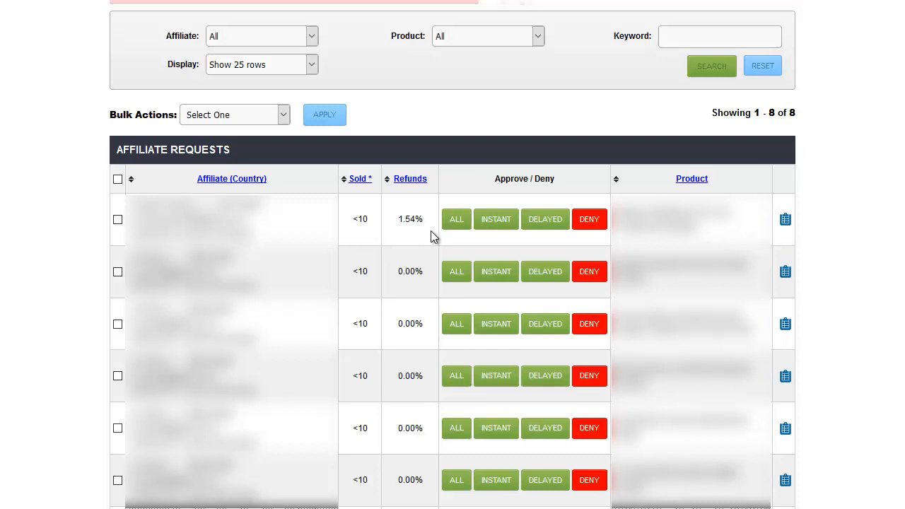
{"action": "double_click", "coordinate": [409, 218]}
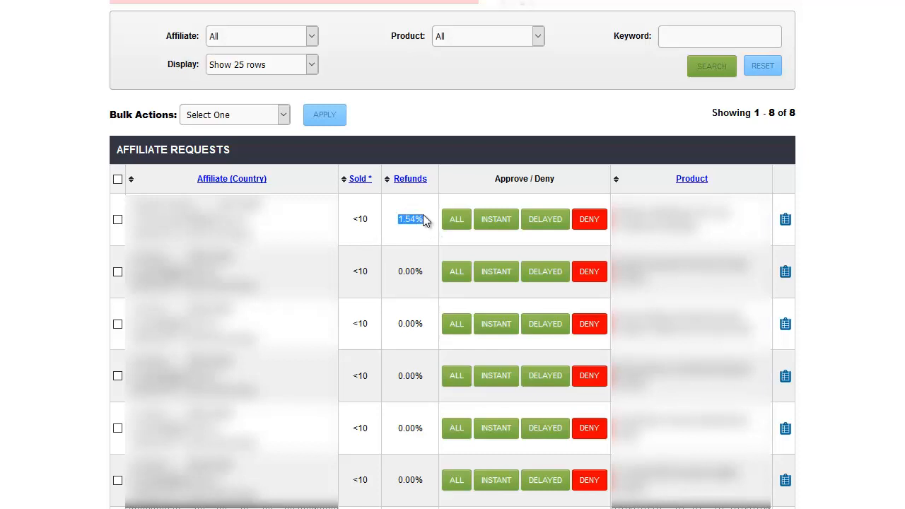
{"action": "mouse_move", "coordinate": [433, 238]}
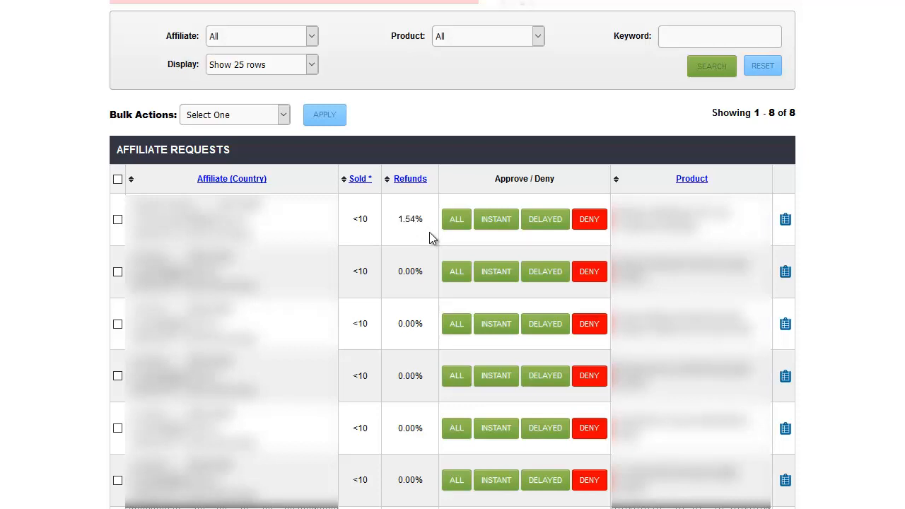
{"action": "mouse_move", "coordinate": [392, 235]}
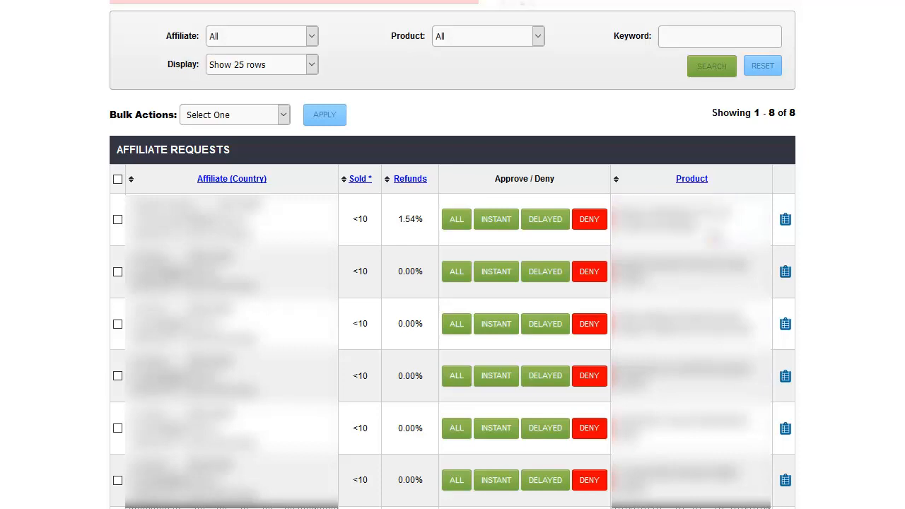
{"action": "mouse_move", "coordinate": [770, 229]}
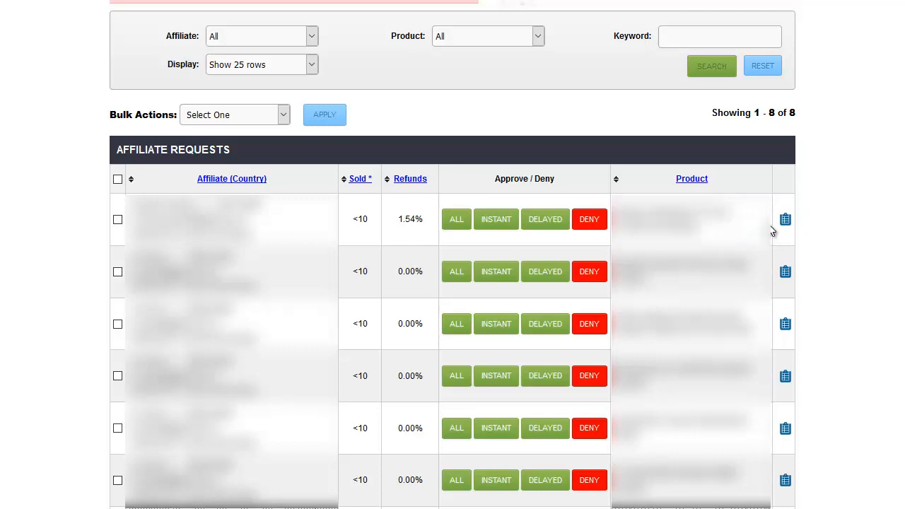
{"action": "mouse_move", "coordinate": [797, 242]}
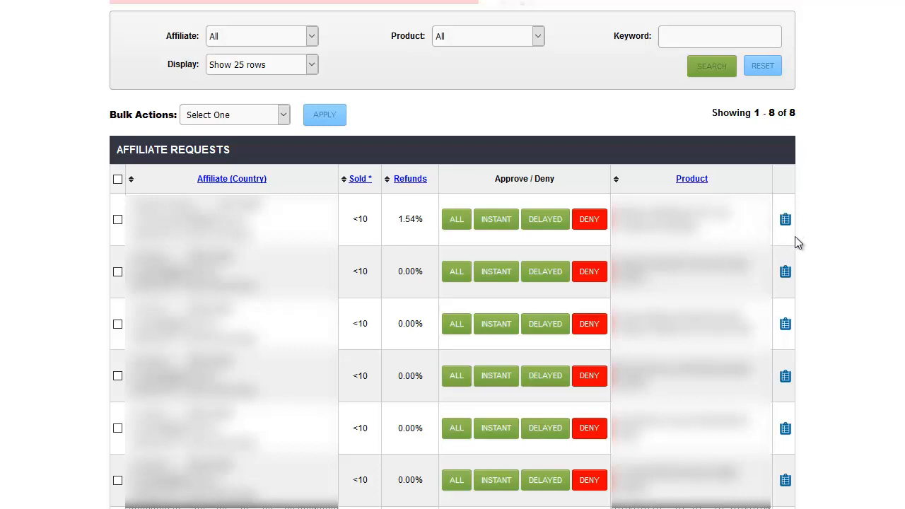
{"action": "mouse_move", "coordinate": [793, 241]}
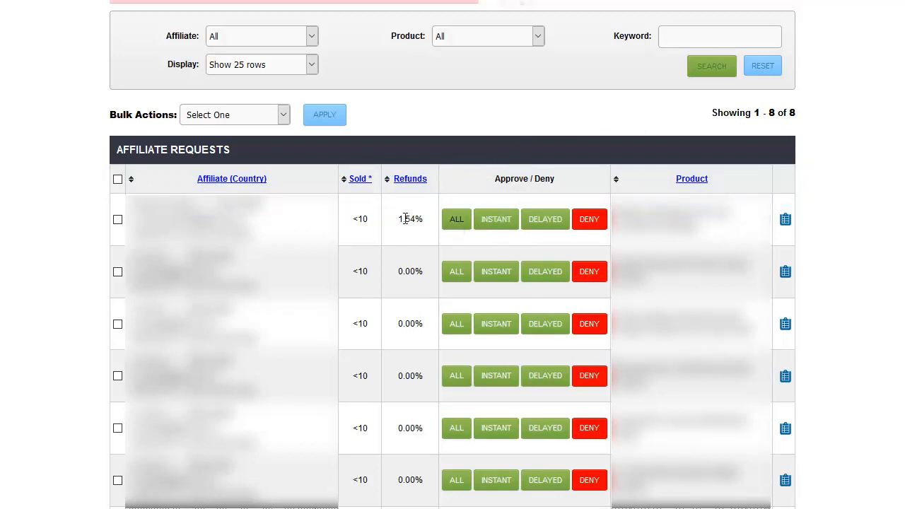
{"action": "mouse_move", "coordinate": [426, 242]}
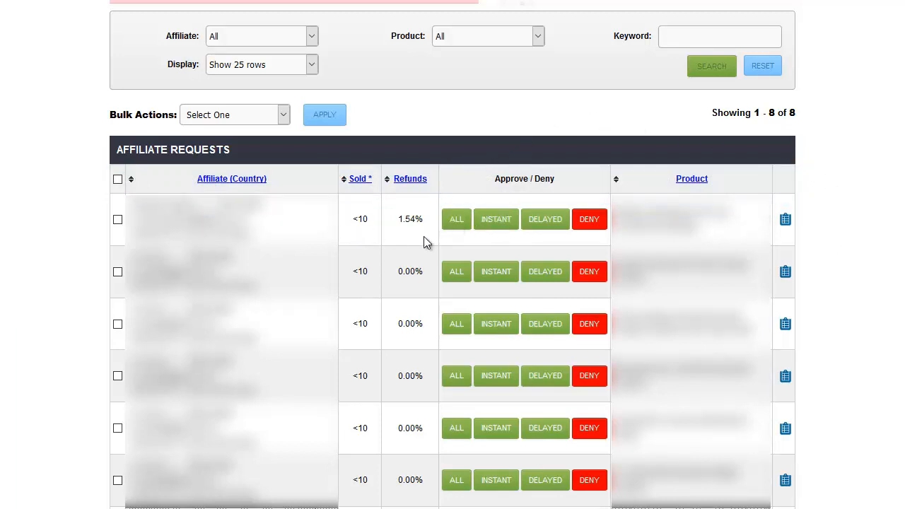
{"action": "mouse_move", "coordinate": [495, 219]}
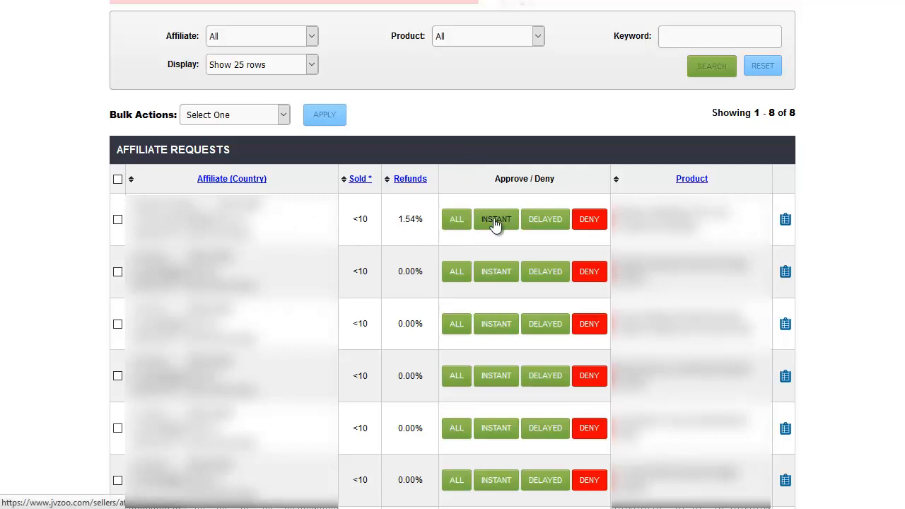
{"action": "mouse_move", "coordinate": [544, 219]}
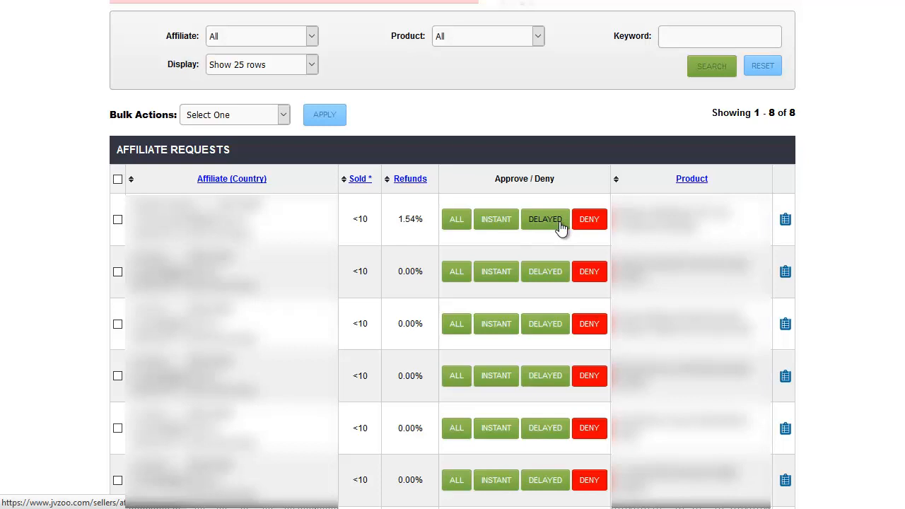
{"action": "mouse_move", "coordinate": [594, 223]}
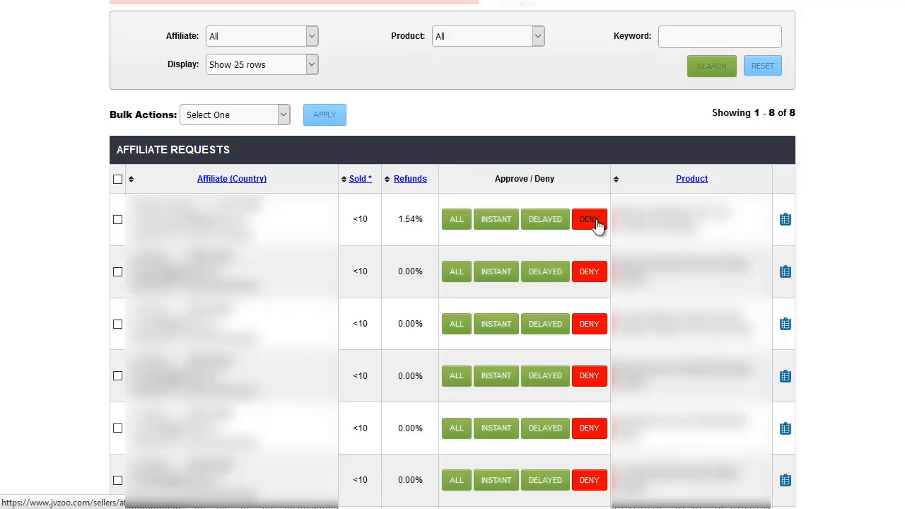
{"action": "mouse_move", "coordinate": [456, 219]}
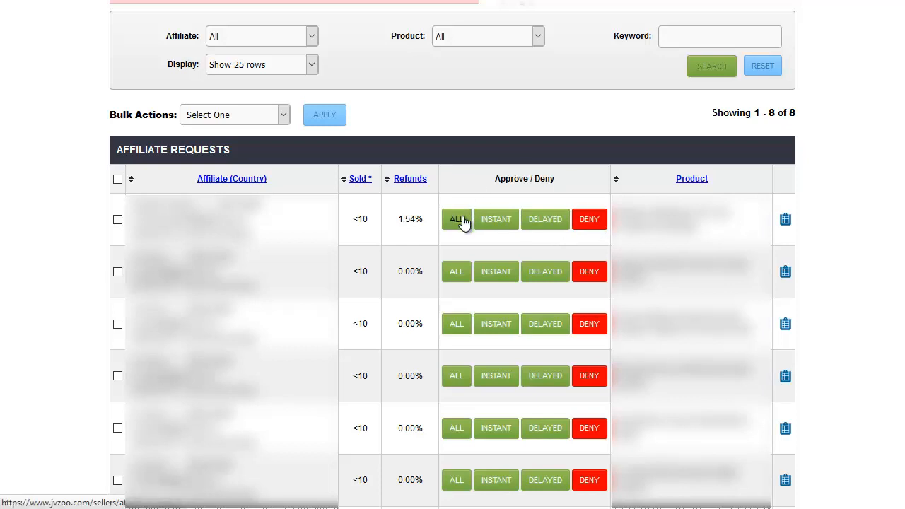
{"action": "mouse_move", "coordinate": [465, 204]}
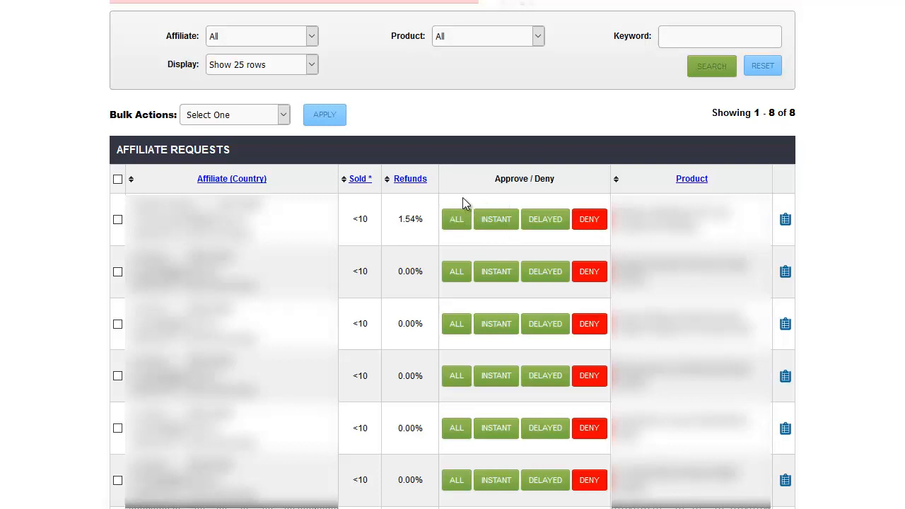
{"action": "mouse_move", "coordinate": [496, 219]}
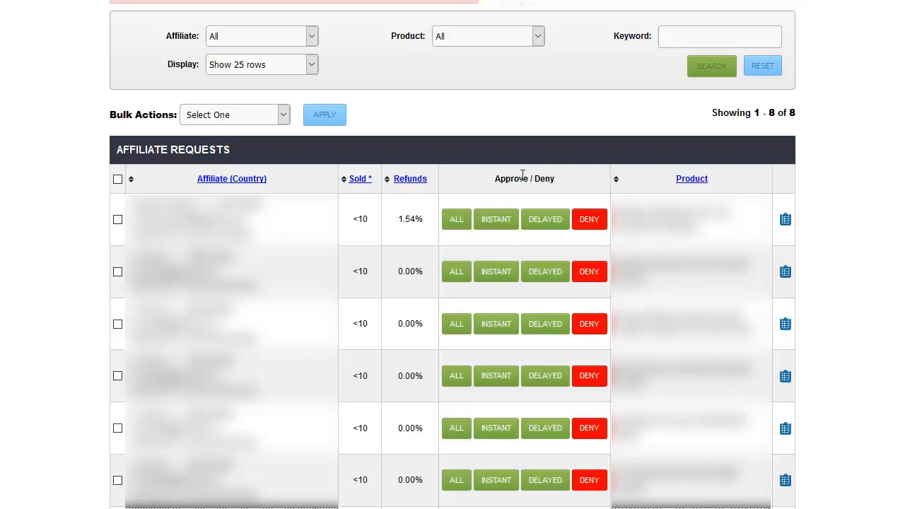
{"action": "mouse_move", "coordinate": [485, 241]}
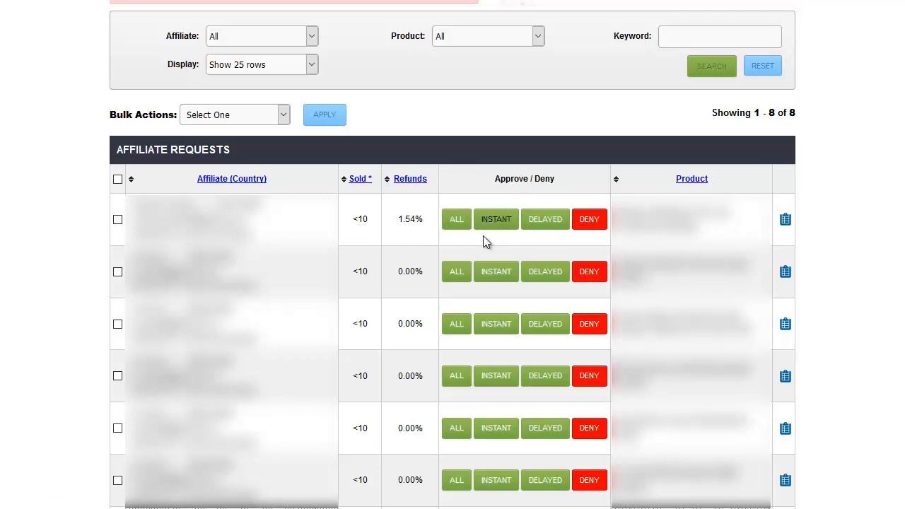
{"action": "mouse_move", "coordinate": [505, 195]}
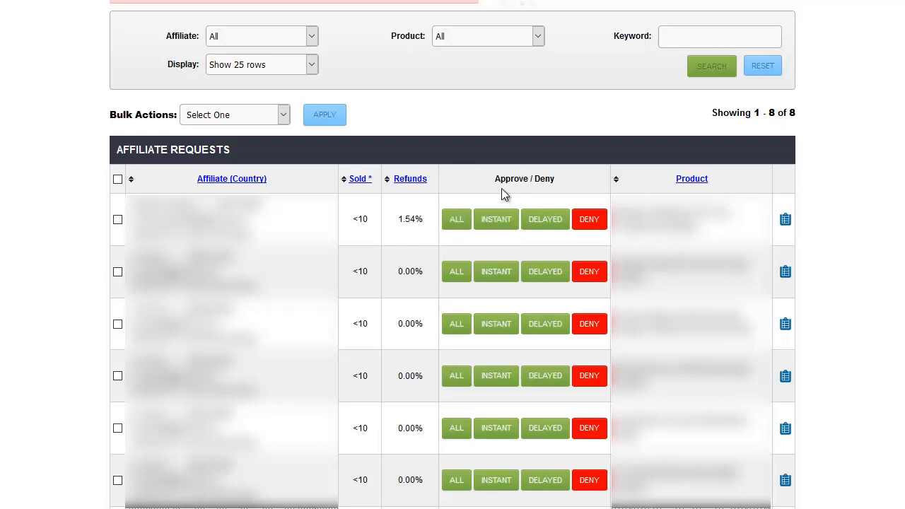
{"action": "mouse_move", "coordinate": [887, 297]}
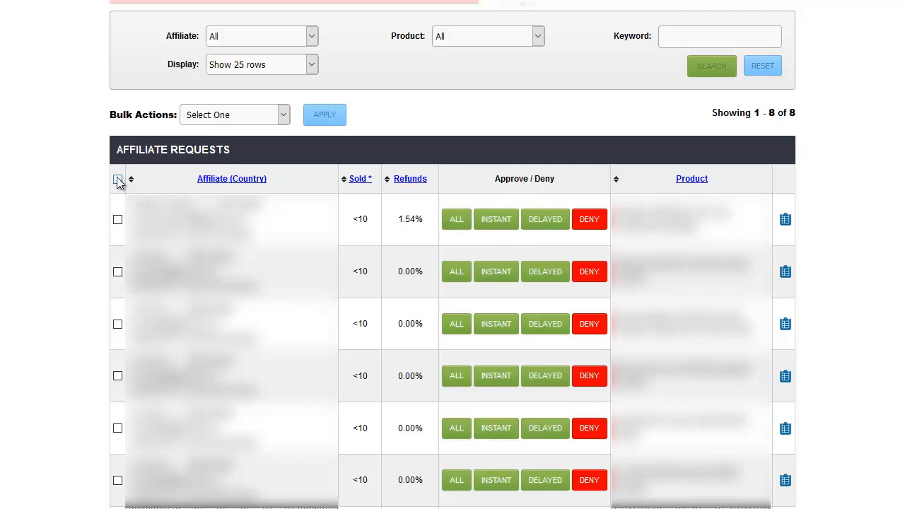
Step: Check all 8 affiliate request rows using the select-all header checkbox
{"action": "left_click", "coordinate": [117, 219]}
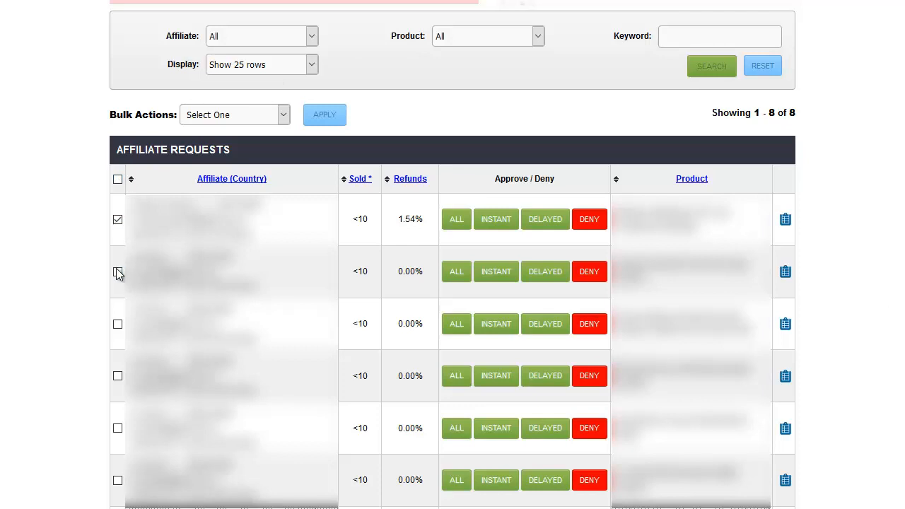
{"action": "left_click", "coordinate": [118, 271]}
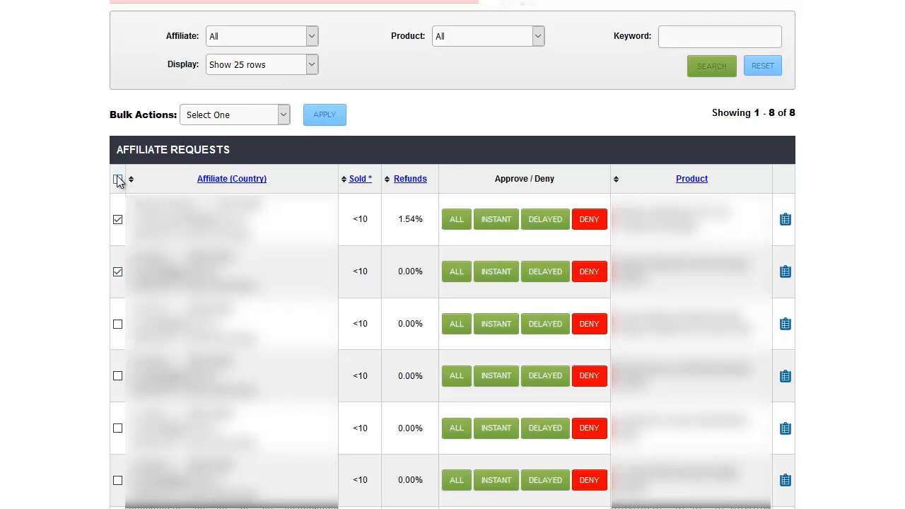
{"action": "left_click", "coordinate": [118, 179]}
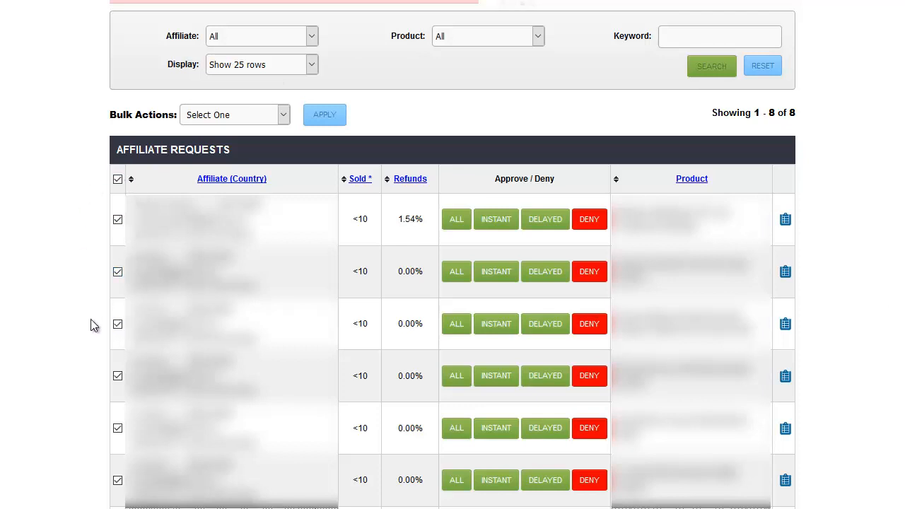
Step: Choose Delayed Commissions in the Bulk Actions dropdown
{"action": "left_click", "coordinate": [284, 115]}
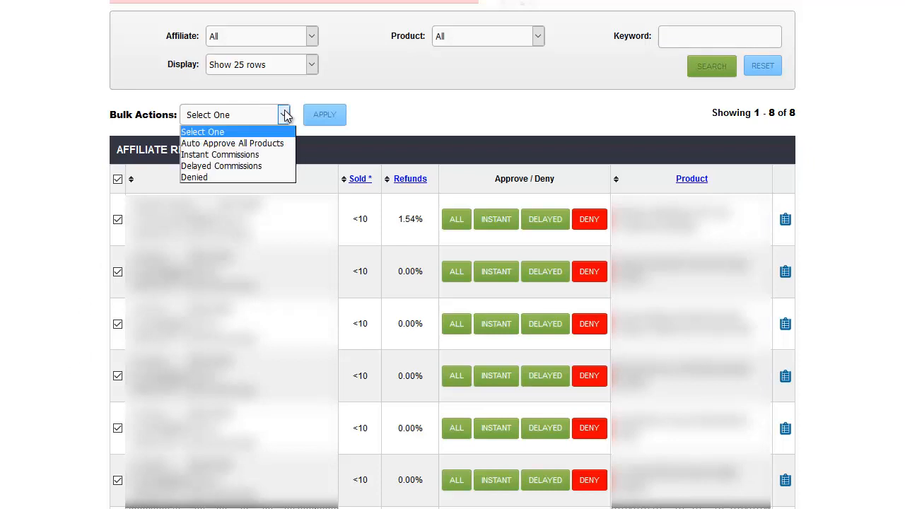
{"action": "left_click", "coordinate": [325, 114]}
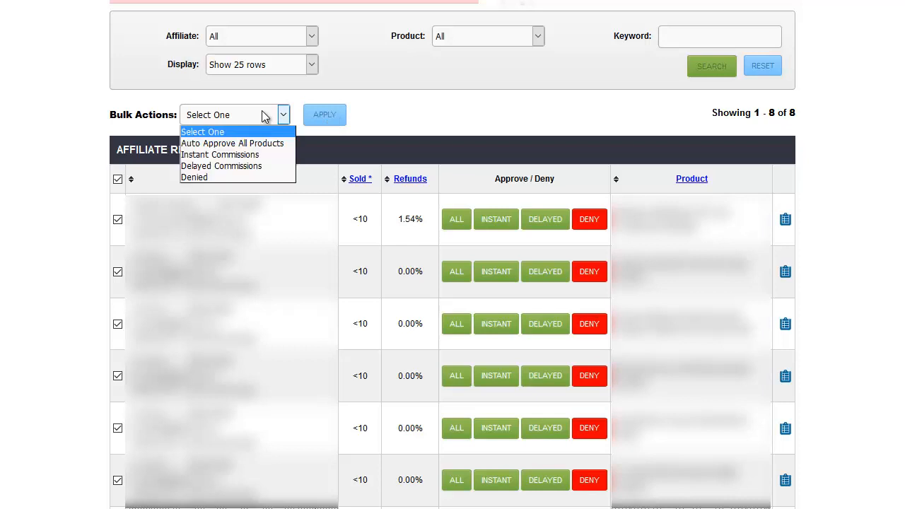
{"action": "left_click", "coordinate": [221, 165]}
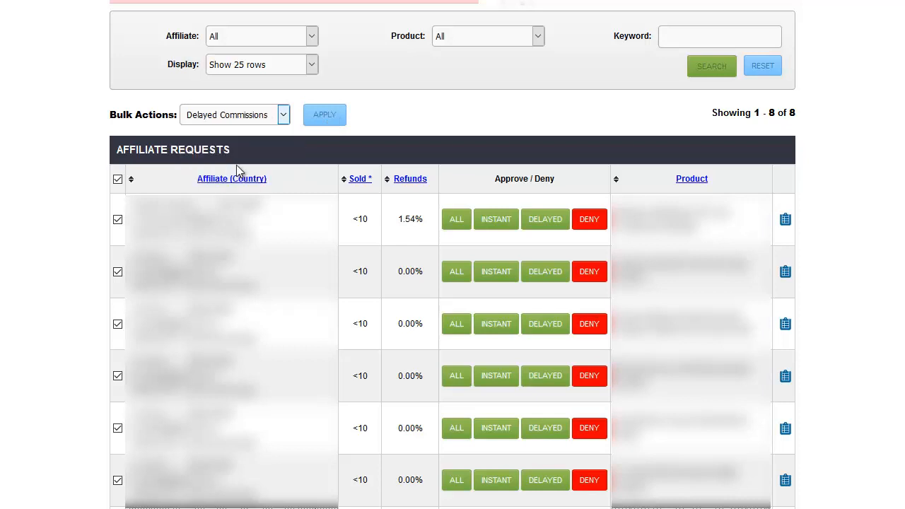